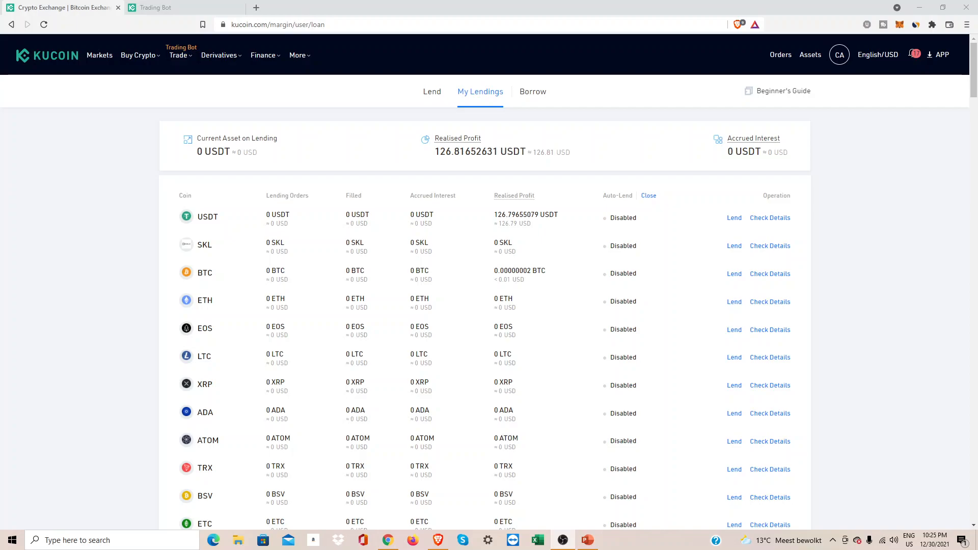
mouse_move(551, 168)
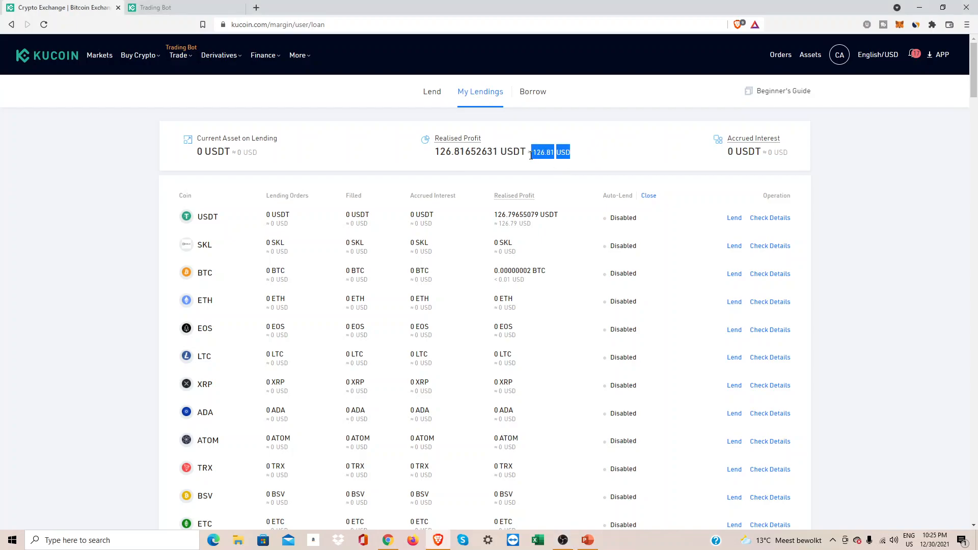
mouse_move(544, 165)
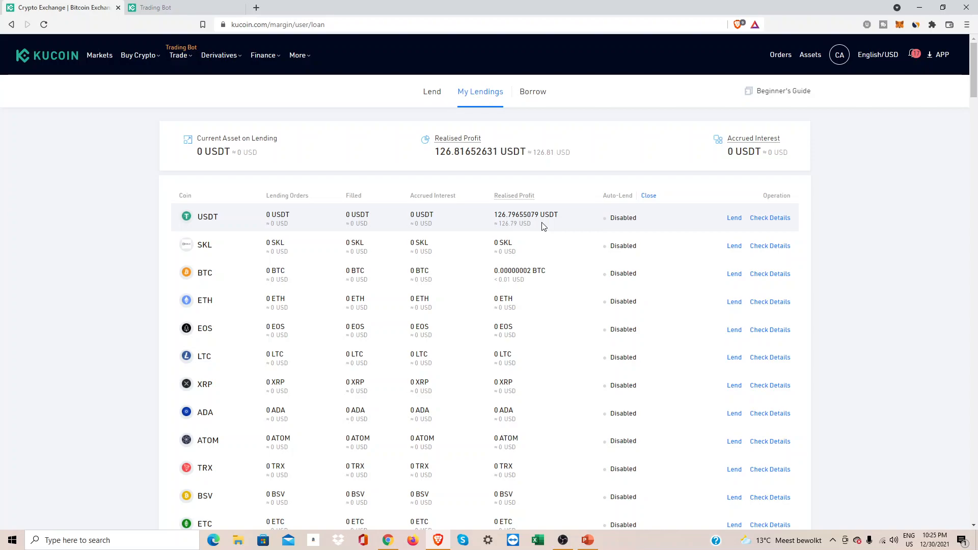
mouse_move(540, 227)
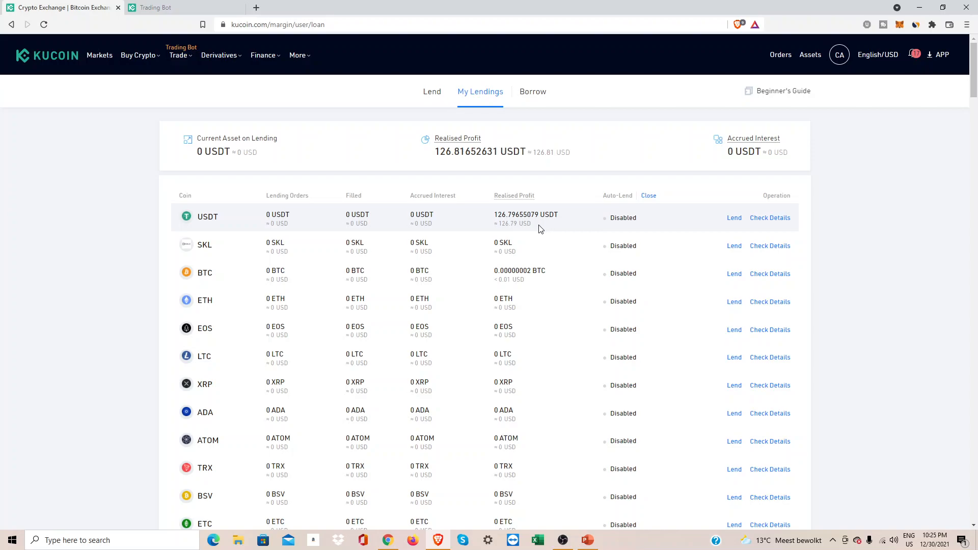
mouse_move(495, 217)
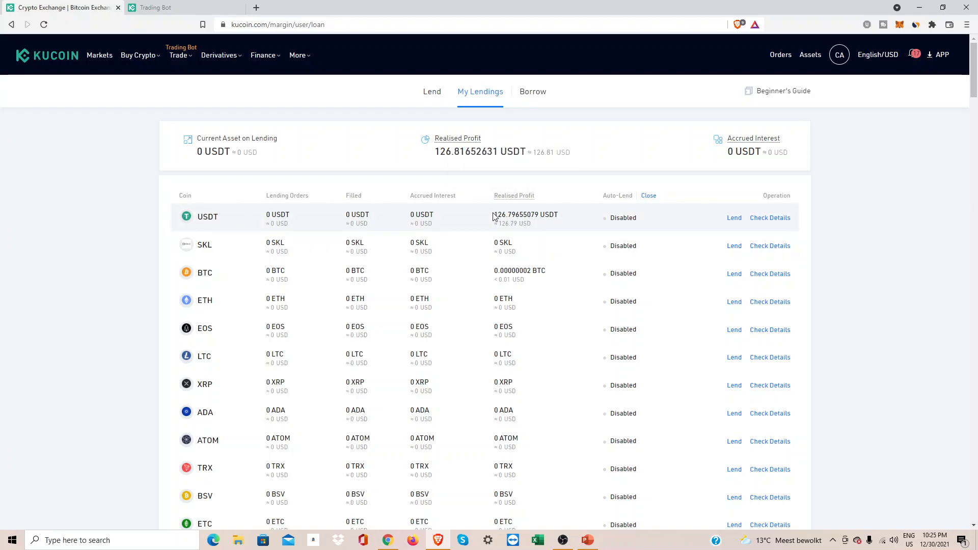
mouse_move(505, 223)
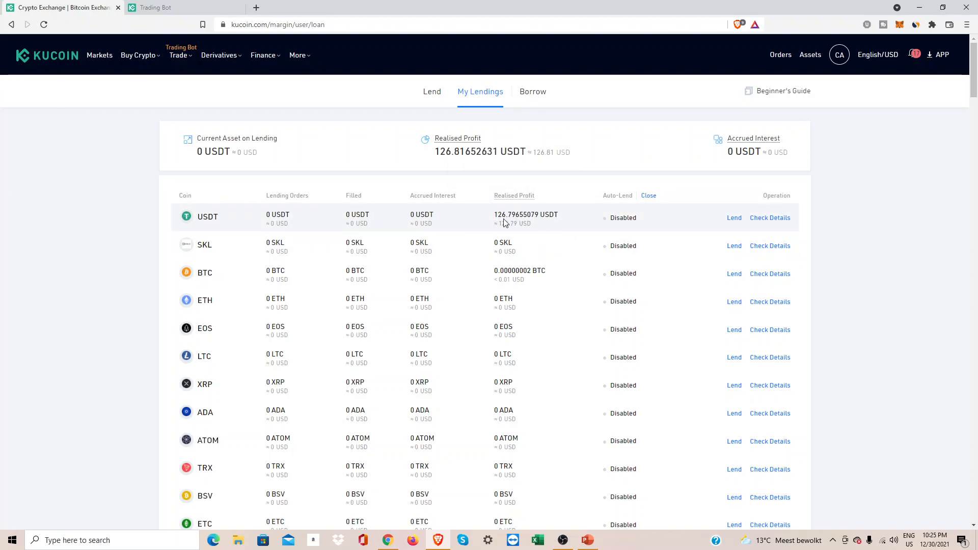
mouse_move(490, 206)
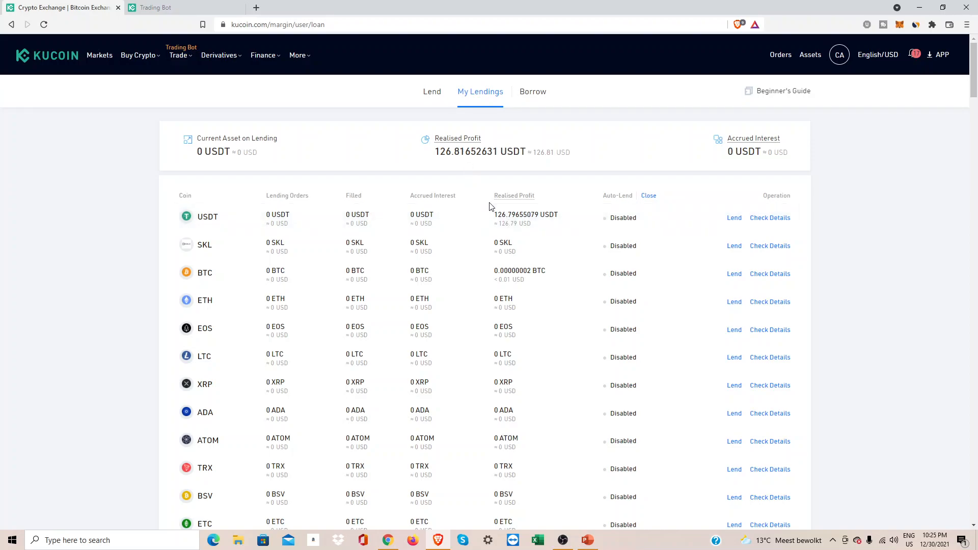
mouse_move(429, 92)
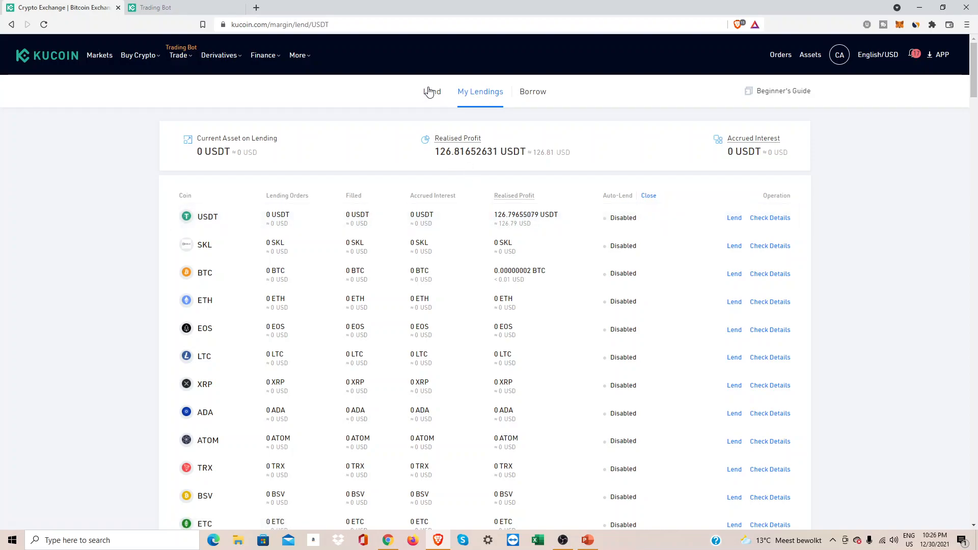
Step: Show the Lend USDT page with the funding market rates refreshed, starting at 0.024% daily
left_click(432, 92)
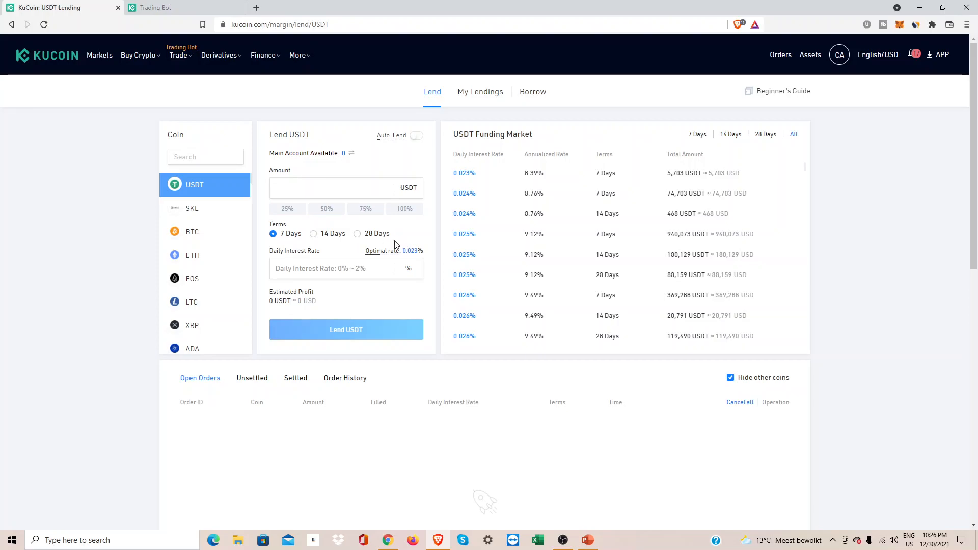
left_click(330, 188)
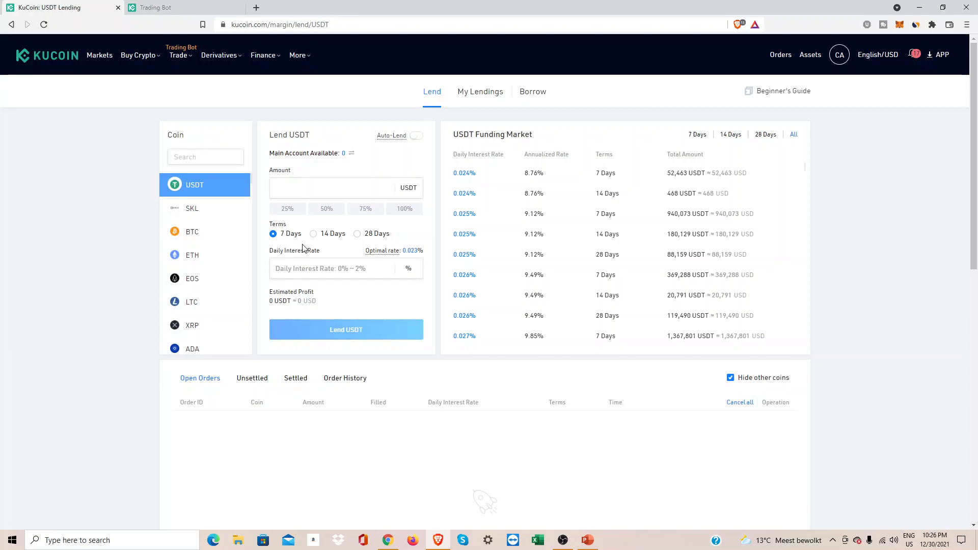
left_click(335, 187)
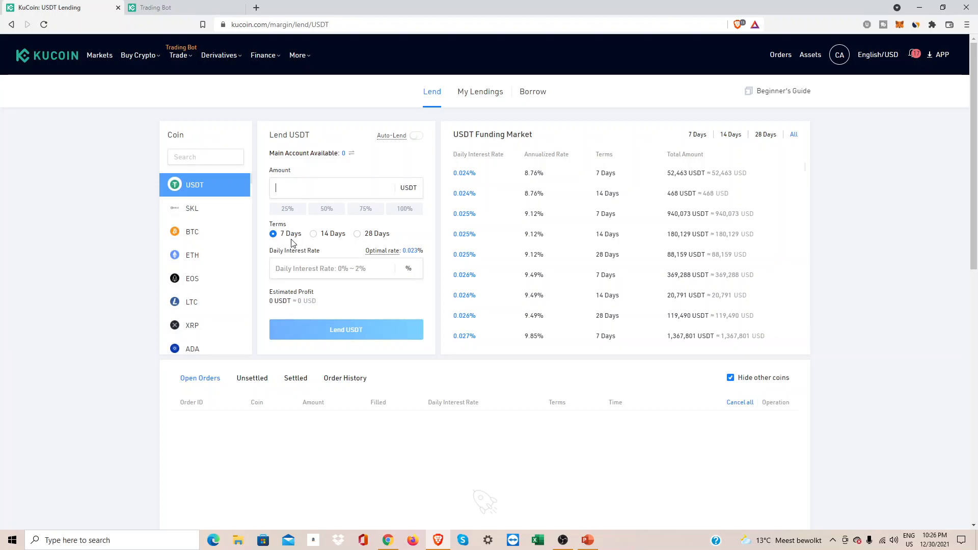
mouse_move(292, 247)
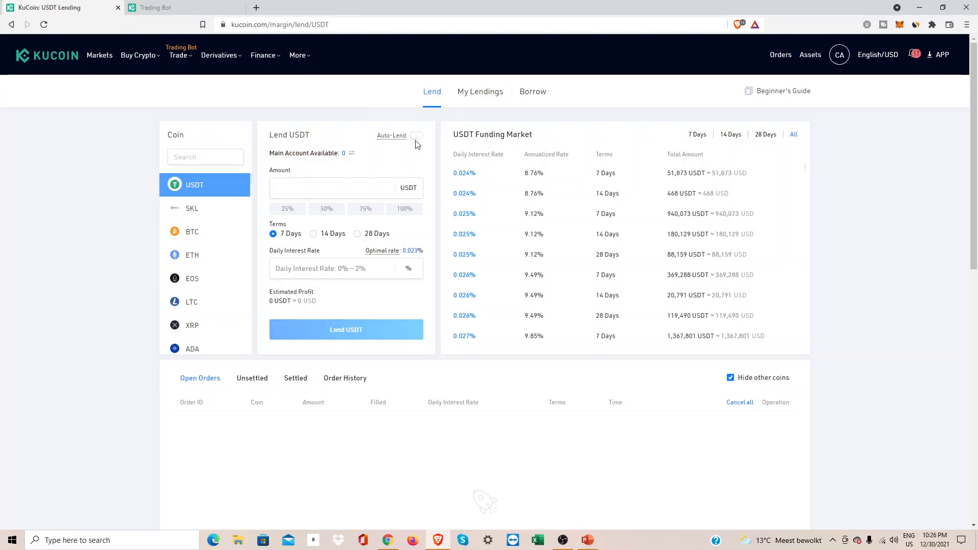
Step: Switch to Auto-Lend with 200 USDT reserved and the 0.028% market rate as minimum day rate
left_click(415, 136)
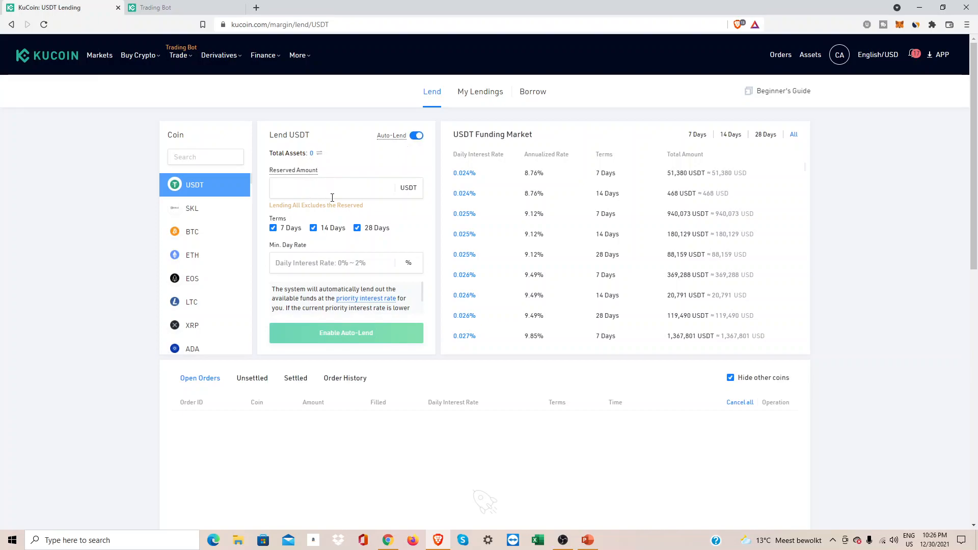
type("200")
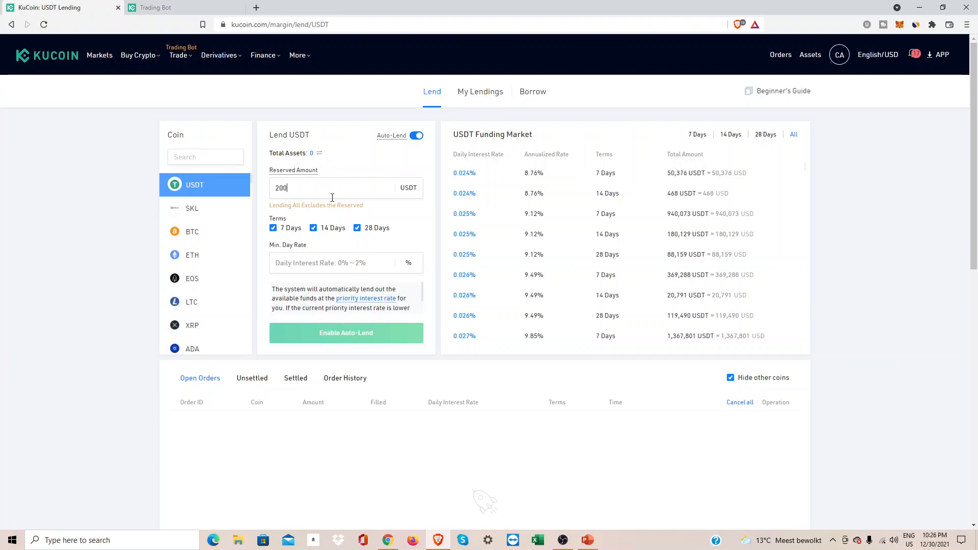
mouse_move(335, 263)
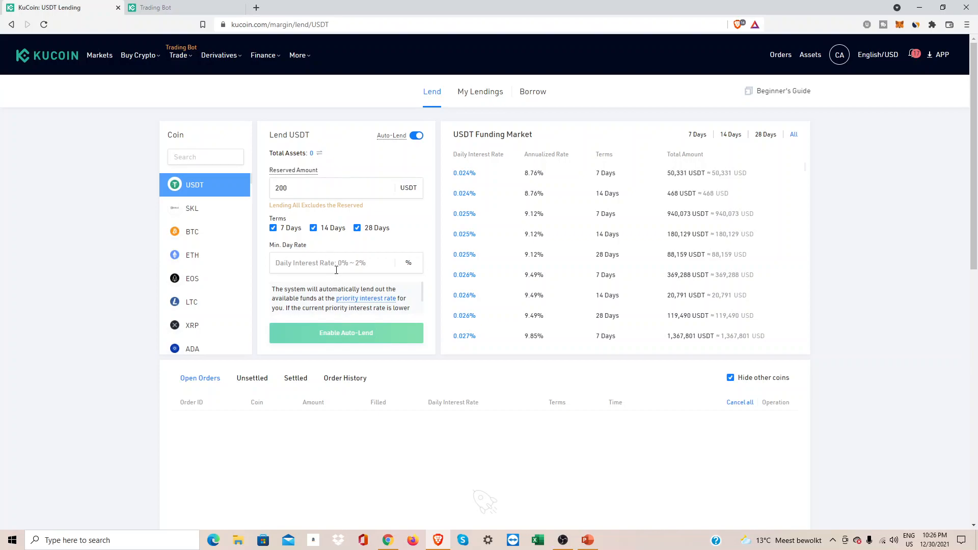
mouse_move(483, 291)
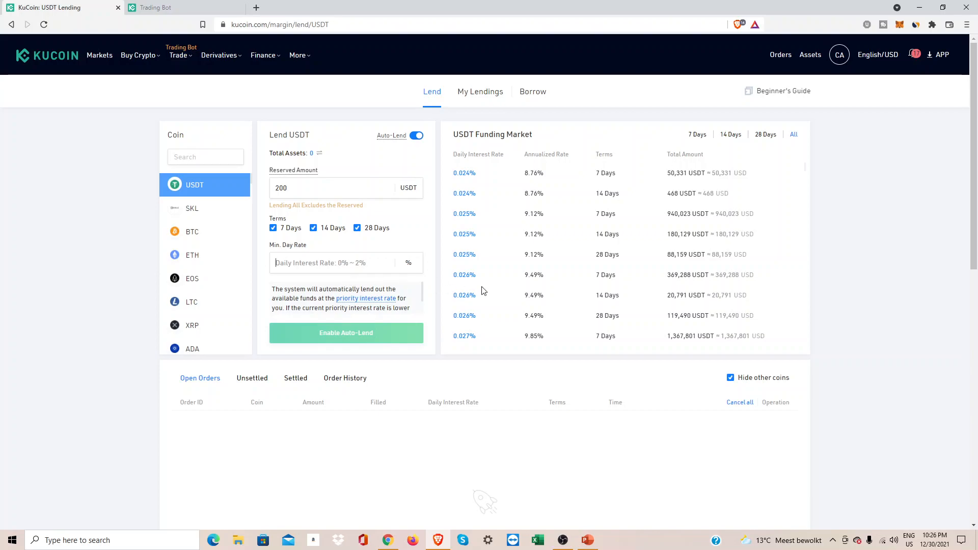
scroll("down", 3)
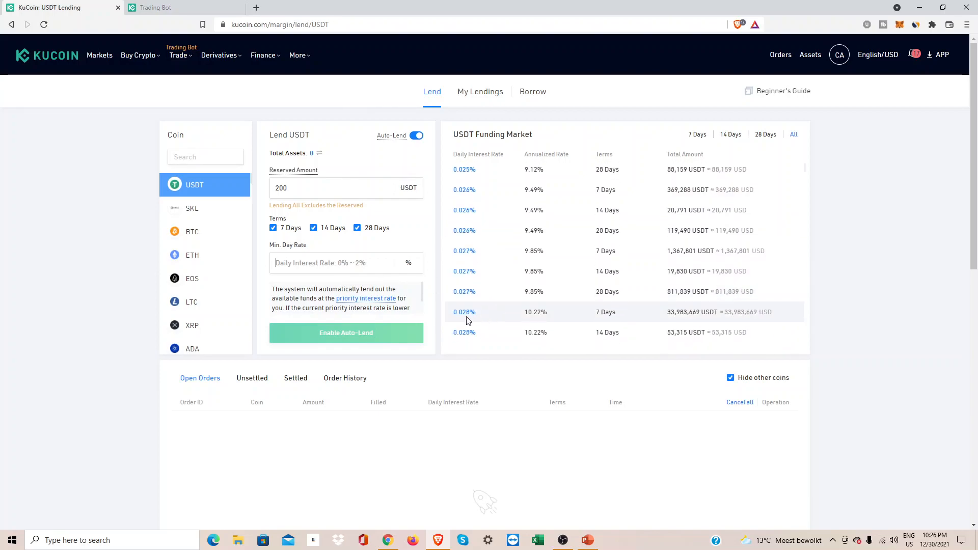
left_click(464, 312)
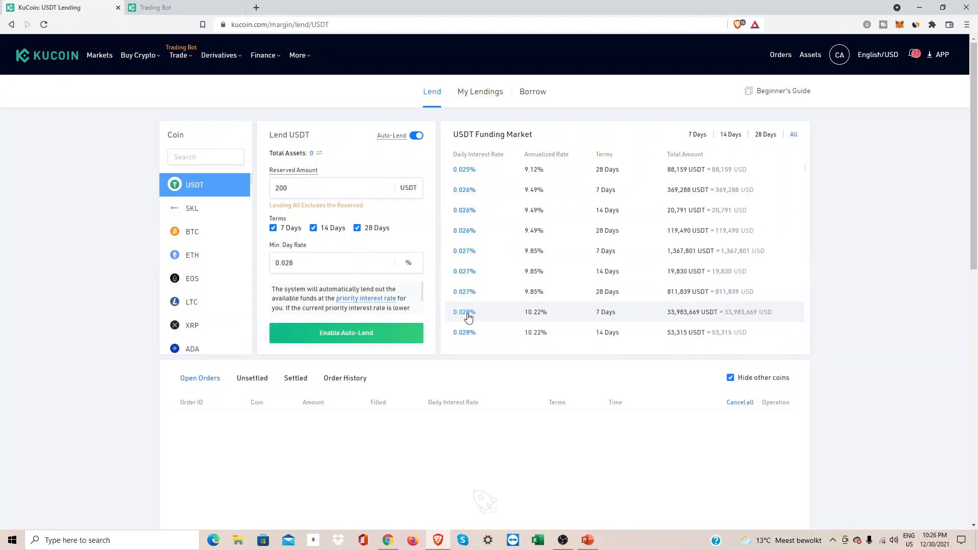
Step: Request enabling Auto-Lend and dismiss the lend confirmation unconfirmed
left_click(345, 332)
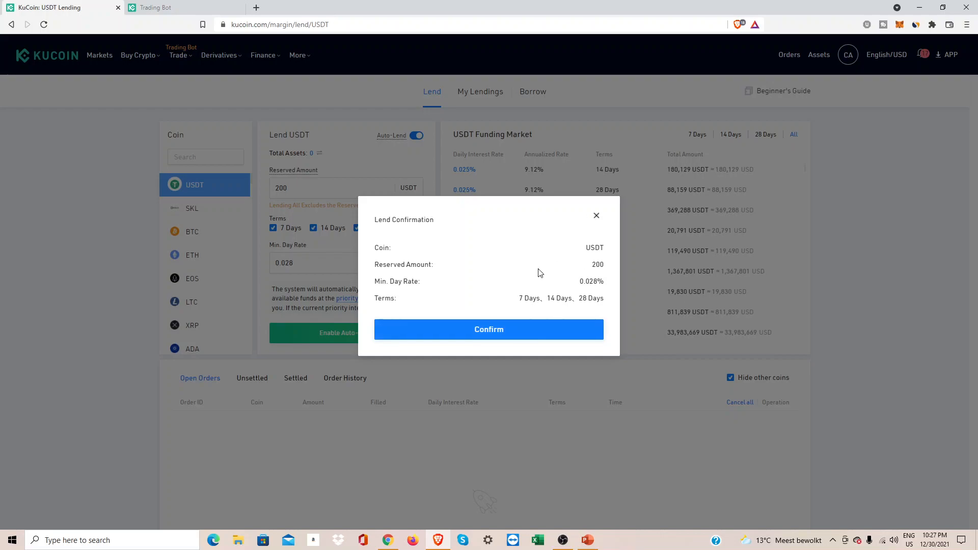
mouse_move(489, 250)
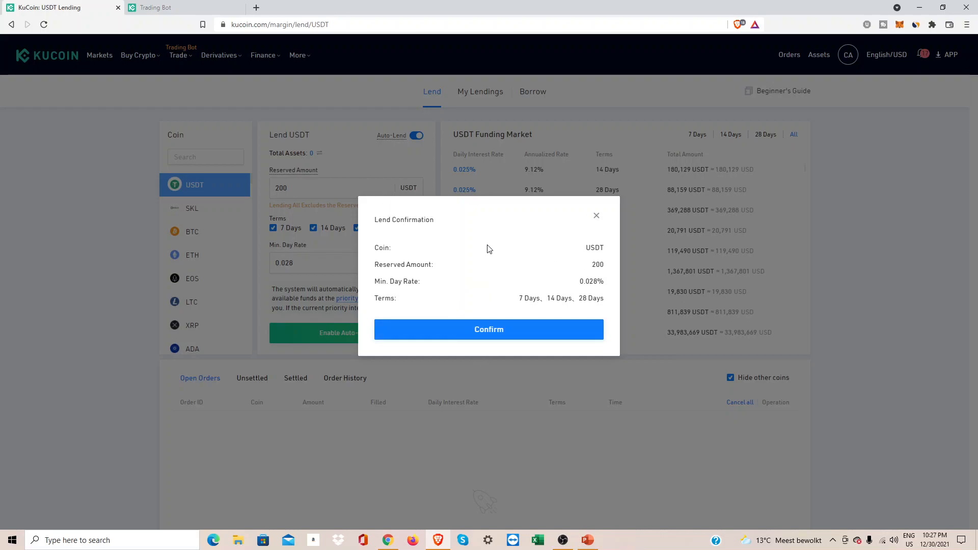
mouse_move(536, 303)
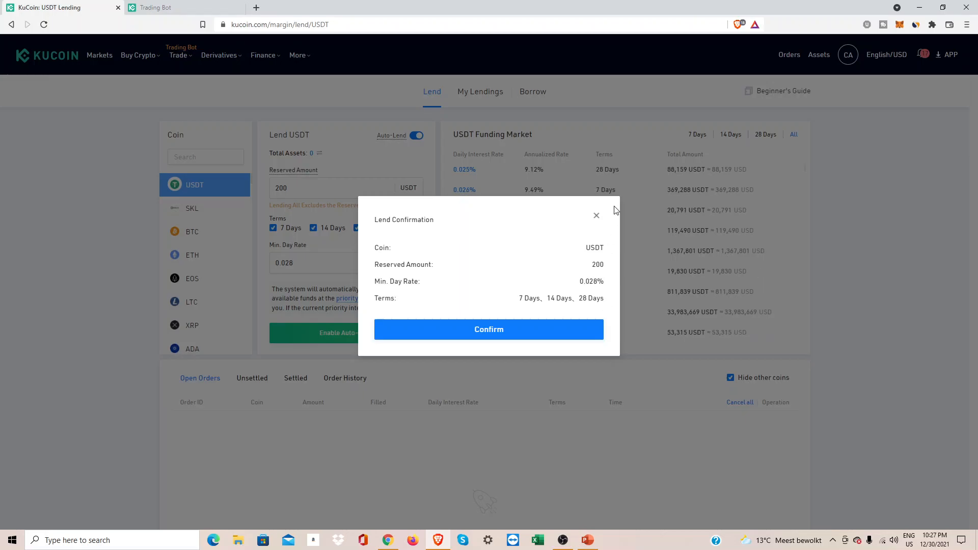
left_click(596, 215)
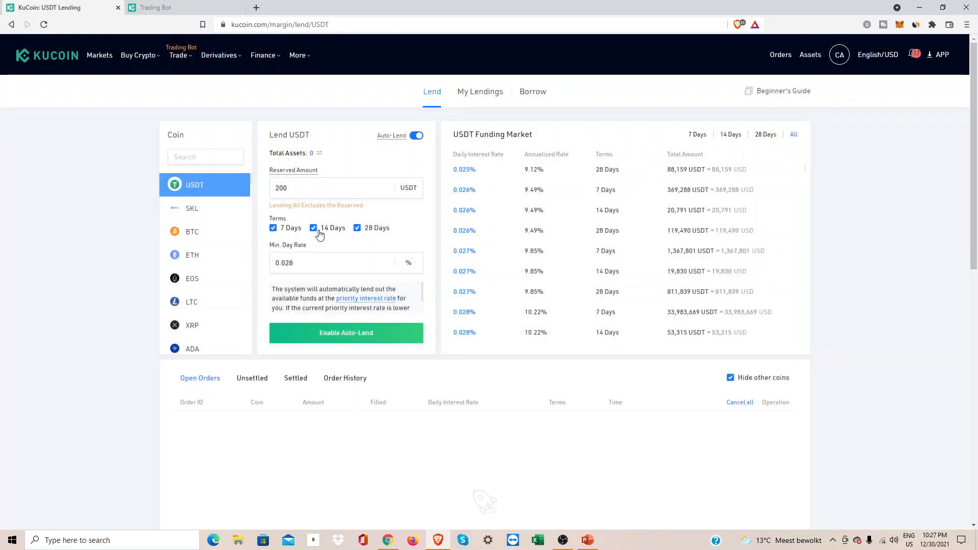
Step: Untick the 14-day term, review the confirmation summary again and dismiss it unconfirmed
left_click(313, 228)
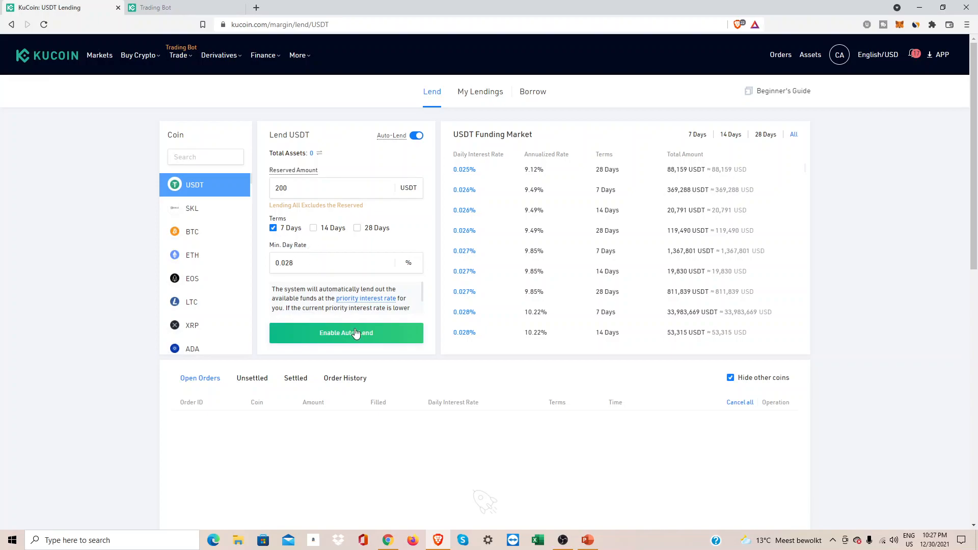
left_click(345, 332)
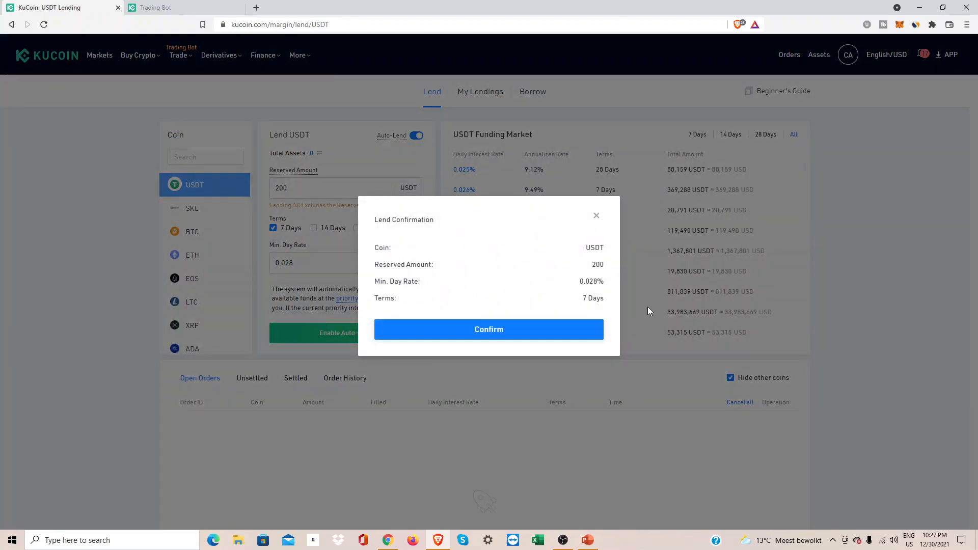
mouse_move(502, 329)
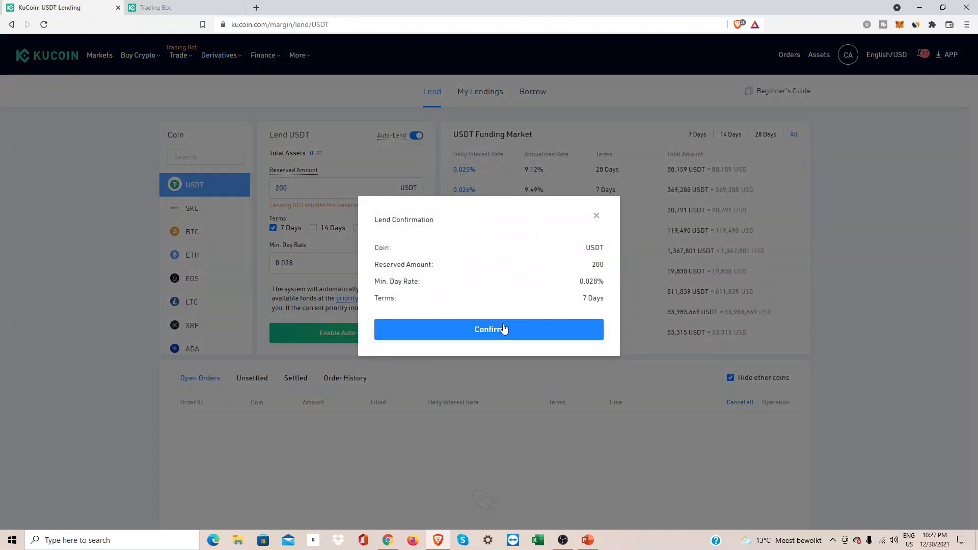
mouse_move(590, 294)
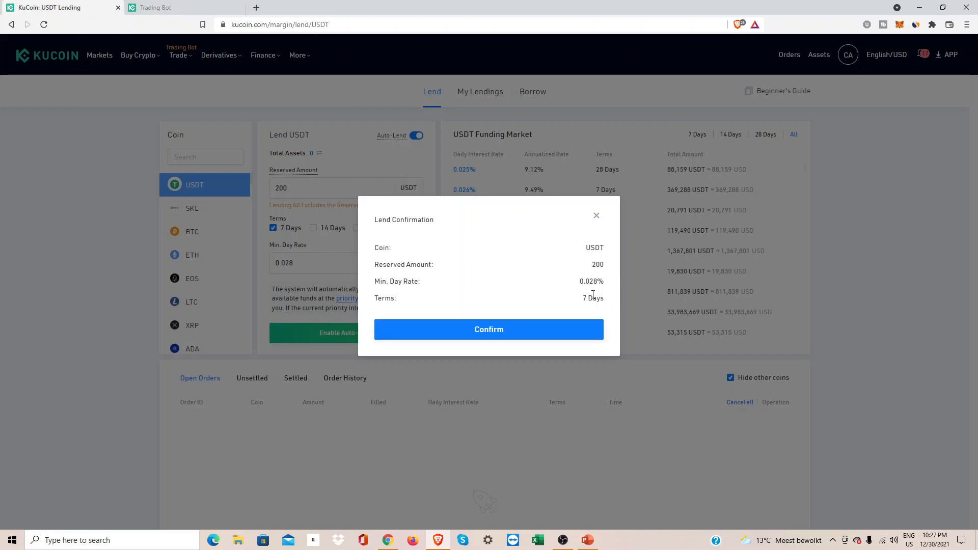
mouse_move(504, 273)
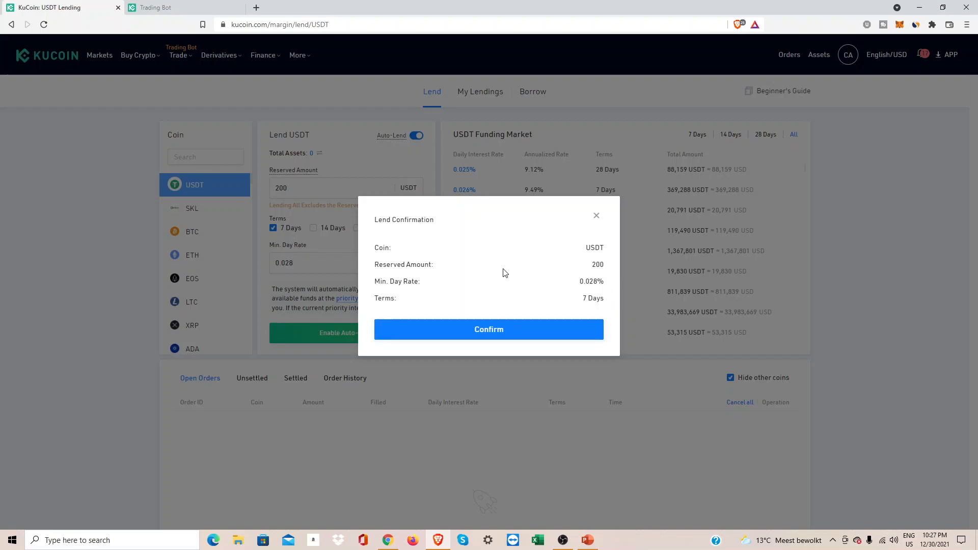
mouse_move(596, 215)
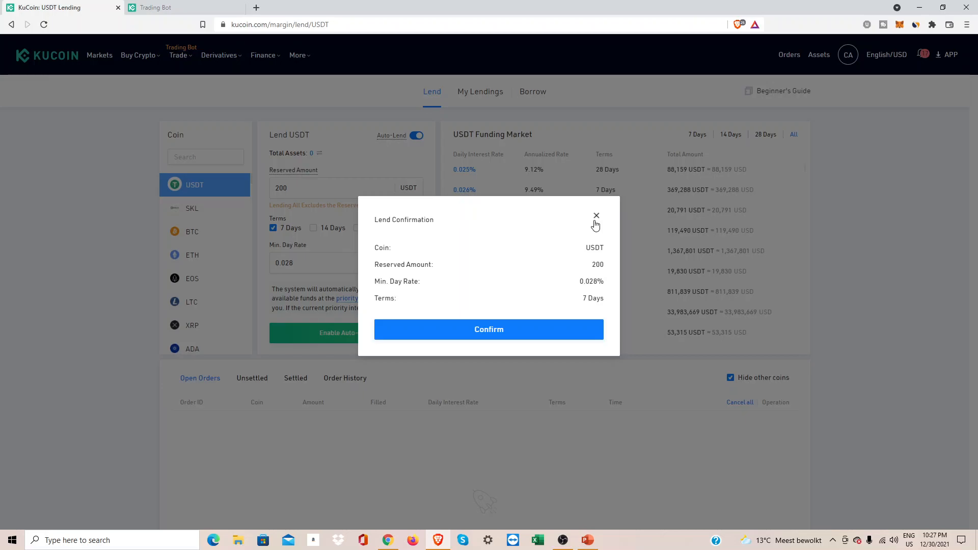
left_click(596, 215)
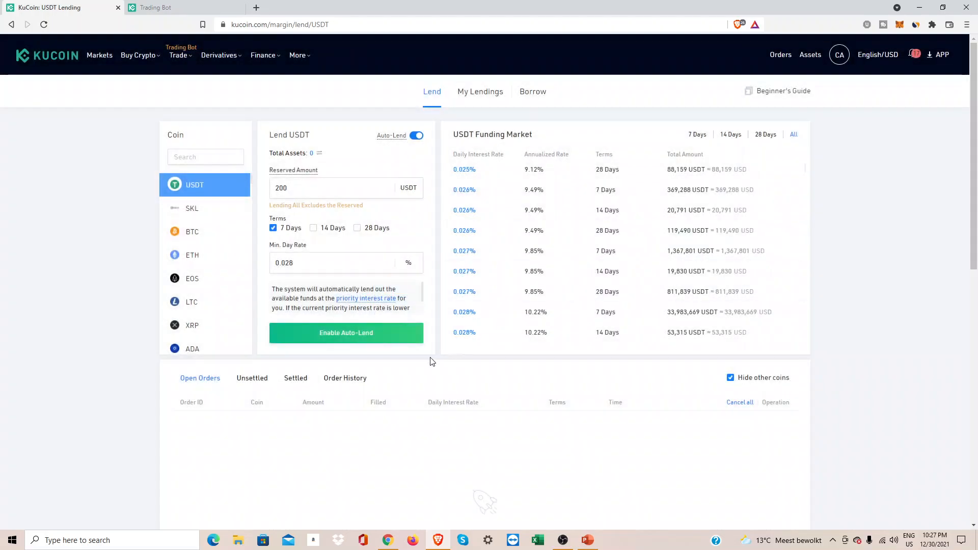
Step: Browse the settled USDT lending records to the last page (70) and back to page 1
left_click(295, 378)
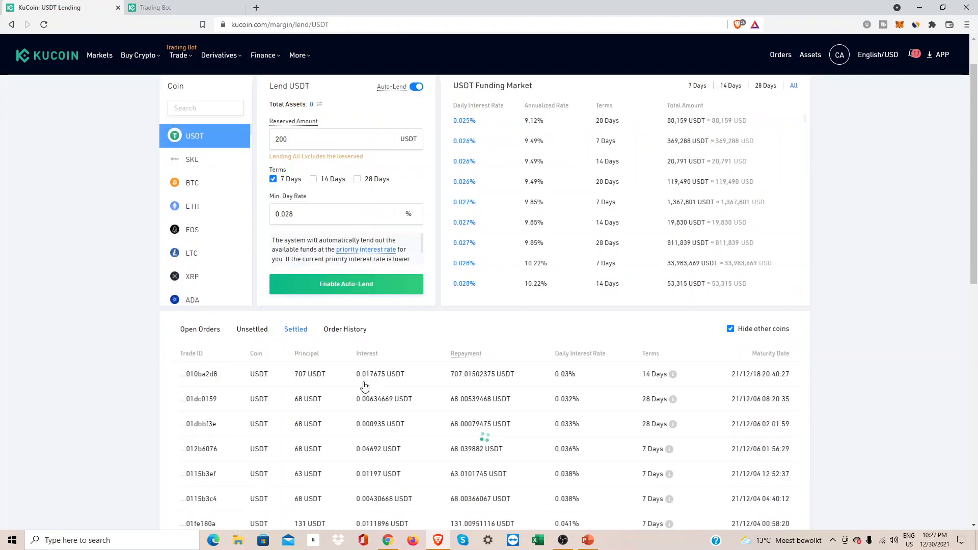
scroll("down", 3)
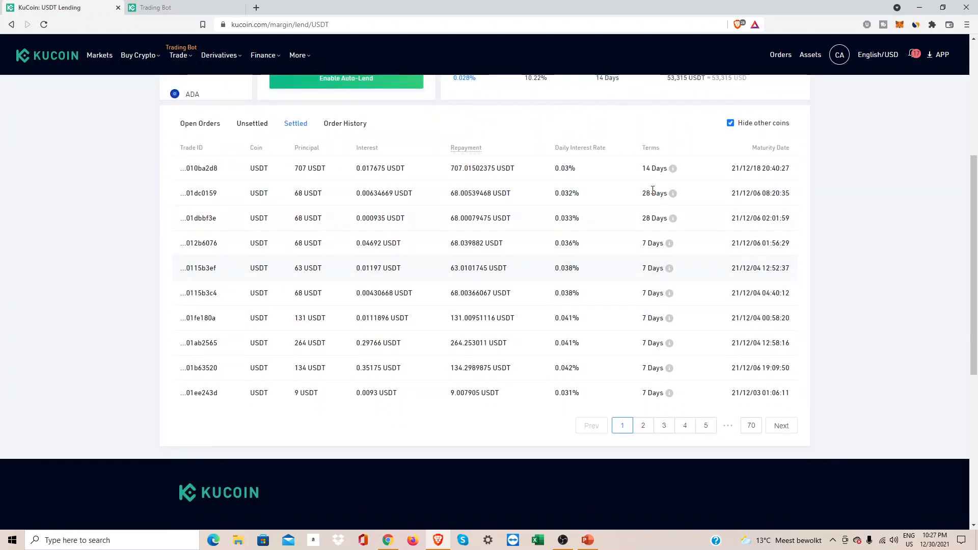
mouse_move(790, 182)
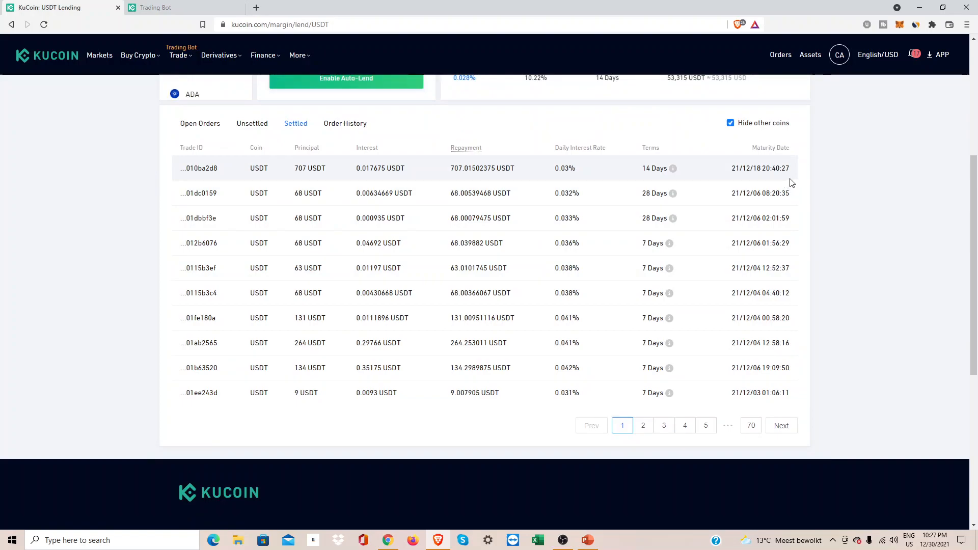
mouse_move(762, 171)
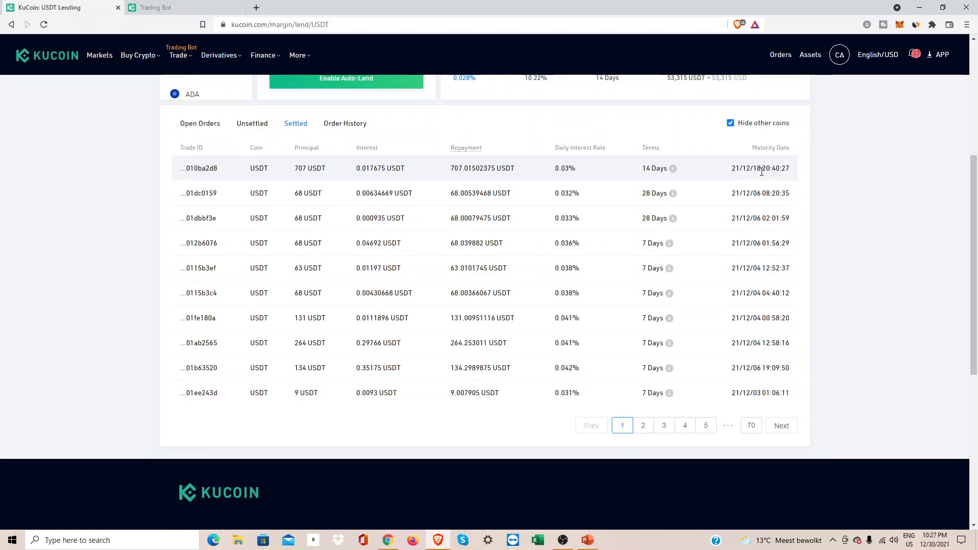
mouse_move(741, 179)
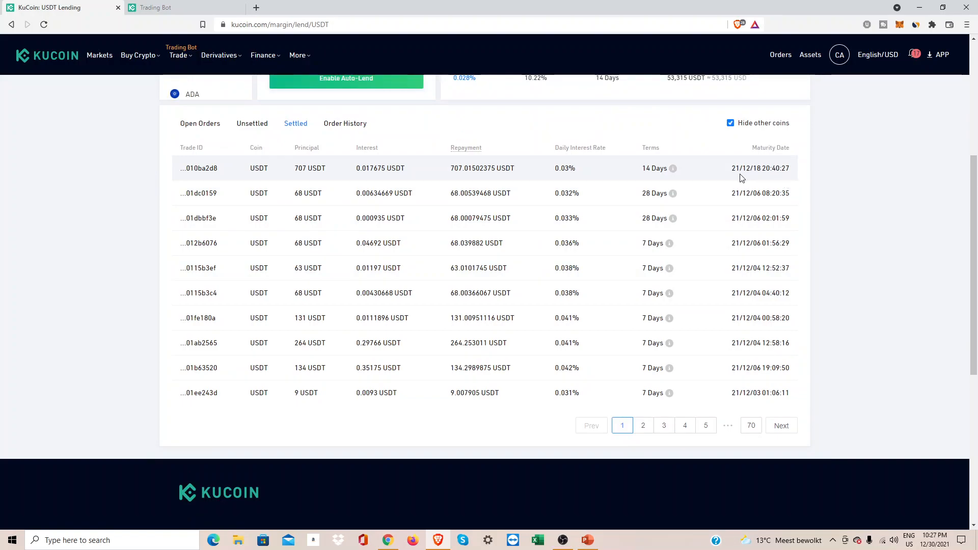
mouse_move(777, 182)
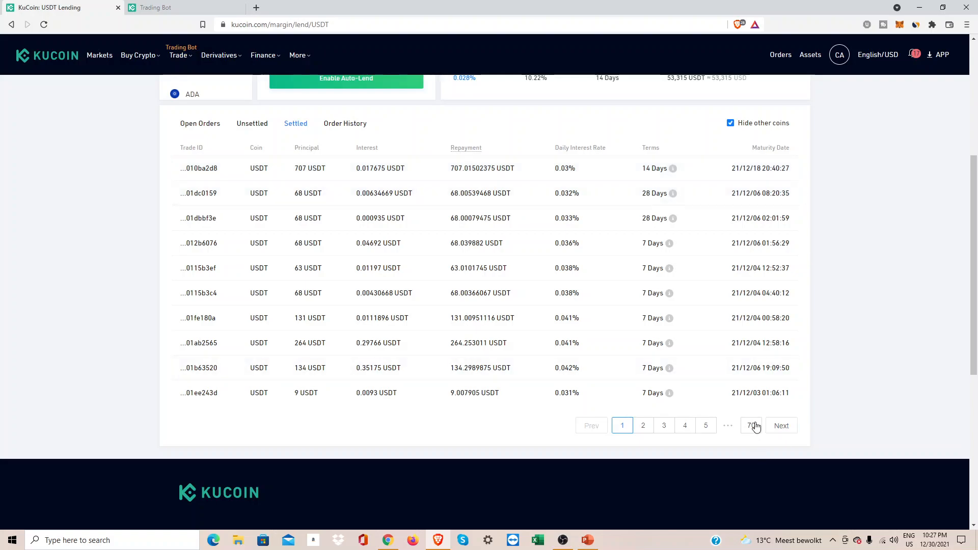
left_click(750, 426)
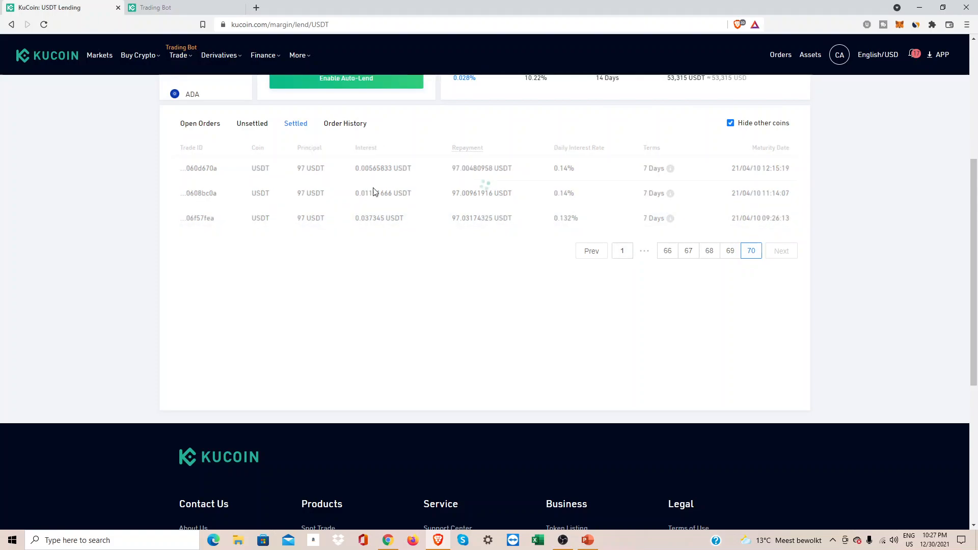
left_click(621, 250)
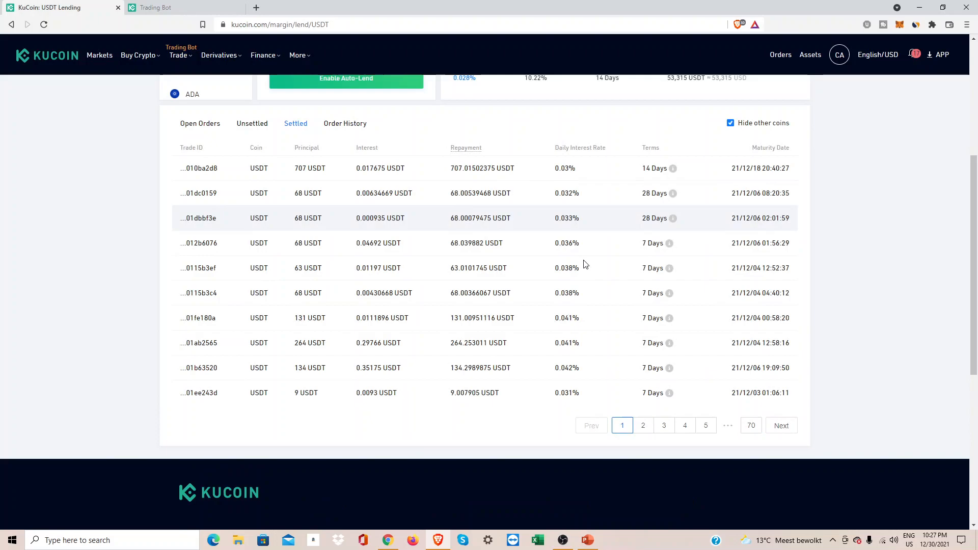
mouse_move(576, 268)
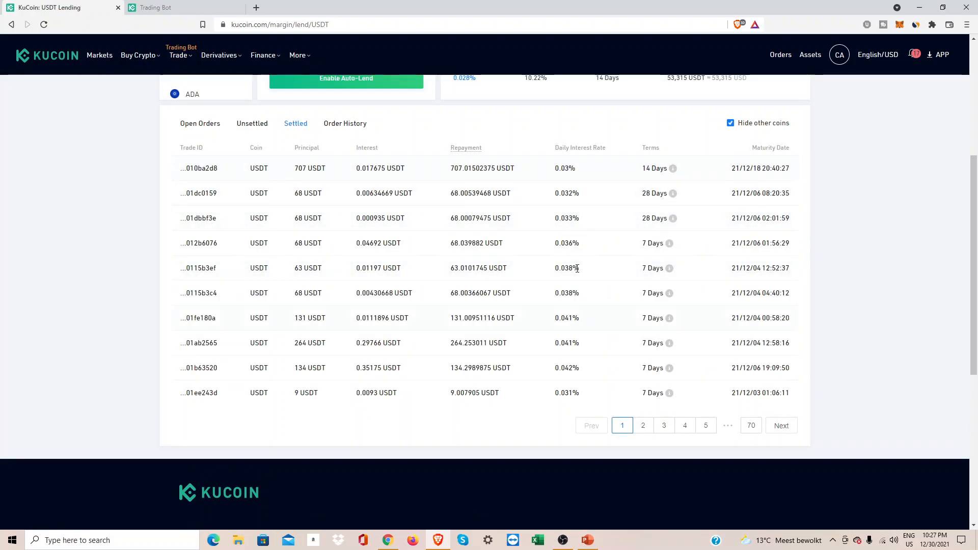
mouse_move(580, 242)
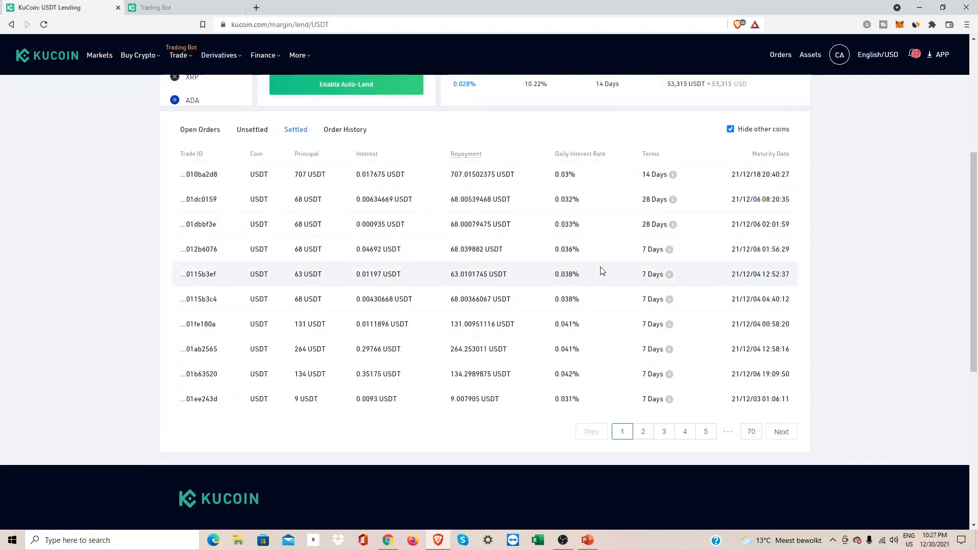
scroll("up", 3)
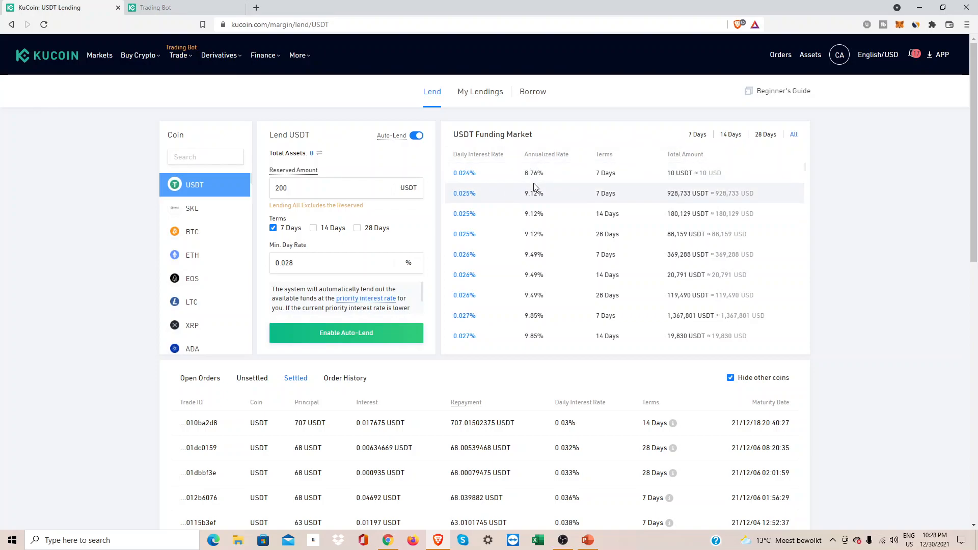
mouse_move(480, 138)
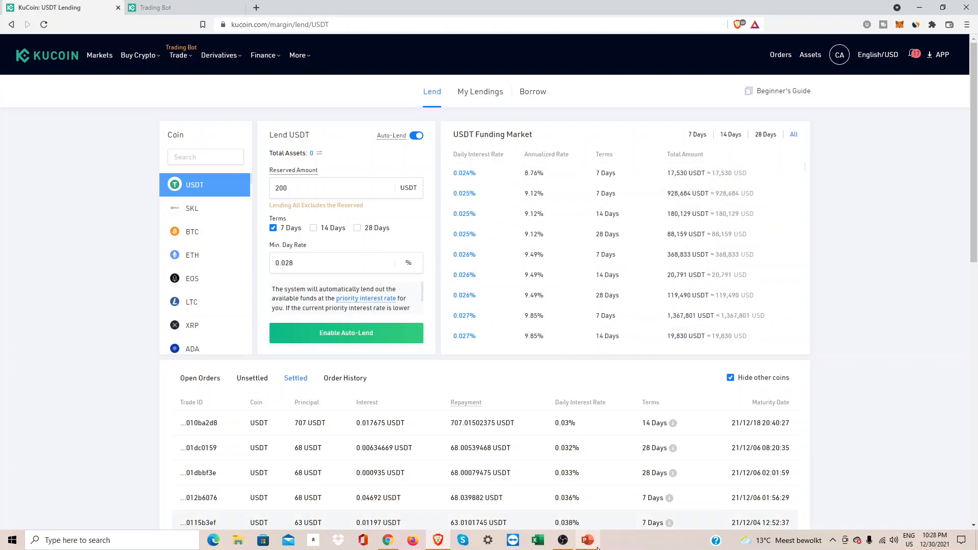
Step: Switch from the KuCoin lending page to the PowerPoint presentation
left_click(585, 540)
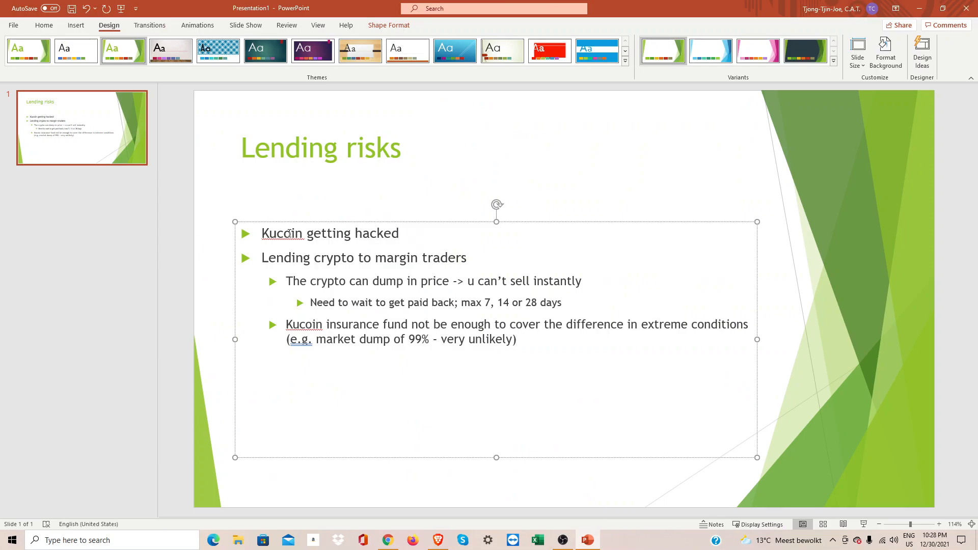
Step: Review the Lending risks slide unchanged, then return to the KuCoin lending page in Brave
left_click(399, 235)
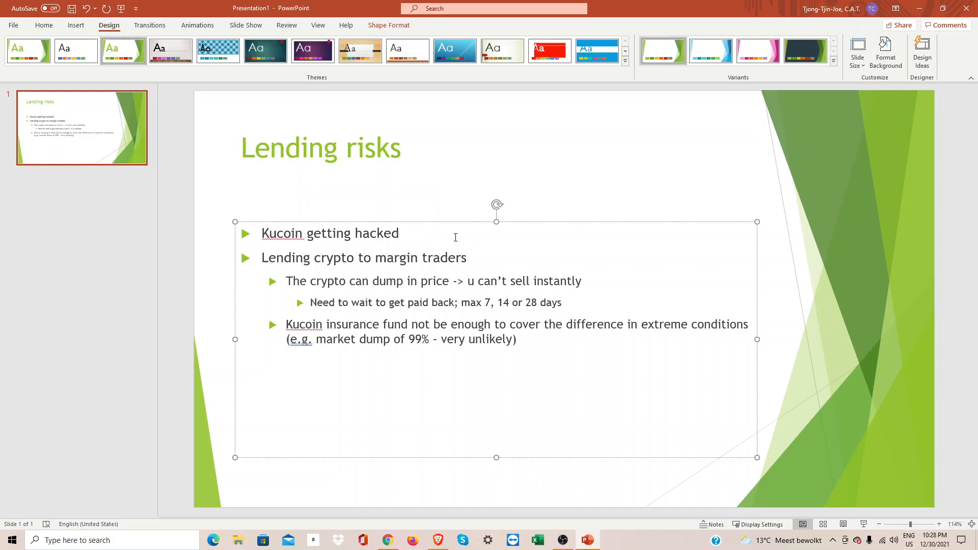
left_click(398, 233)
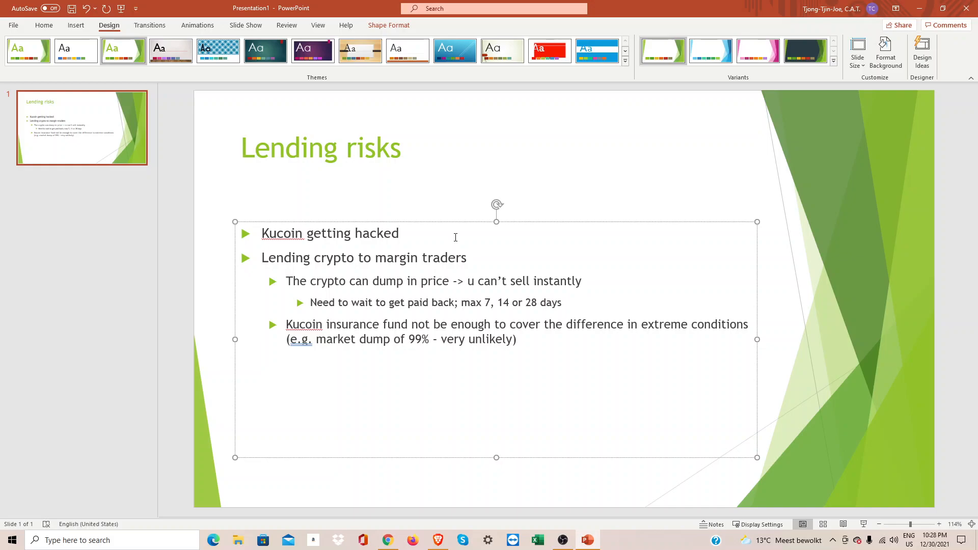
left_click(399, 233)
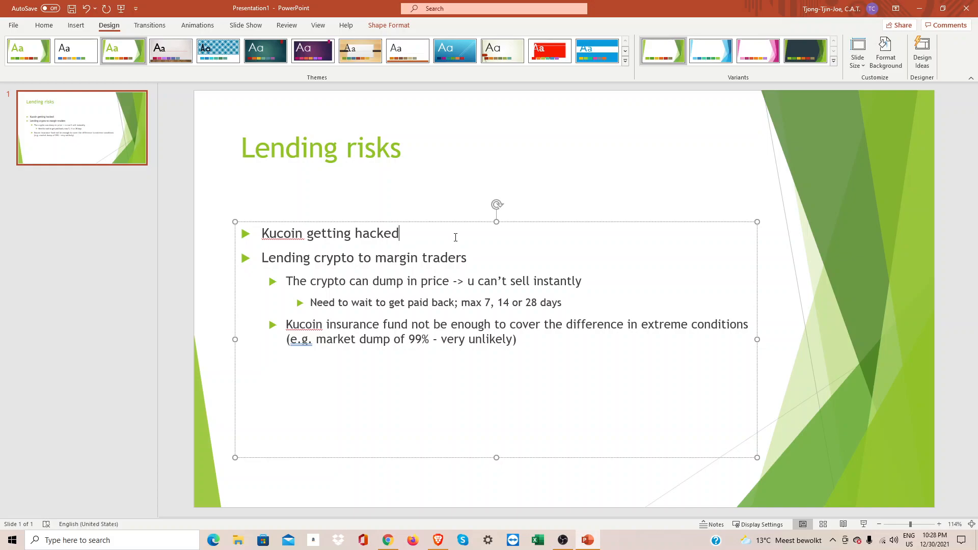
left_click(358, 257)
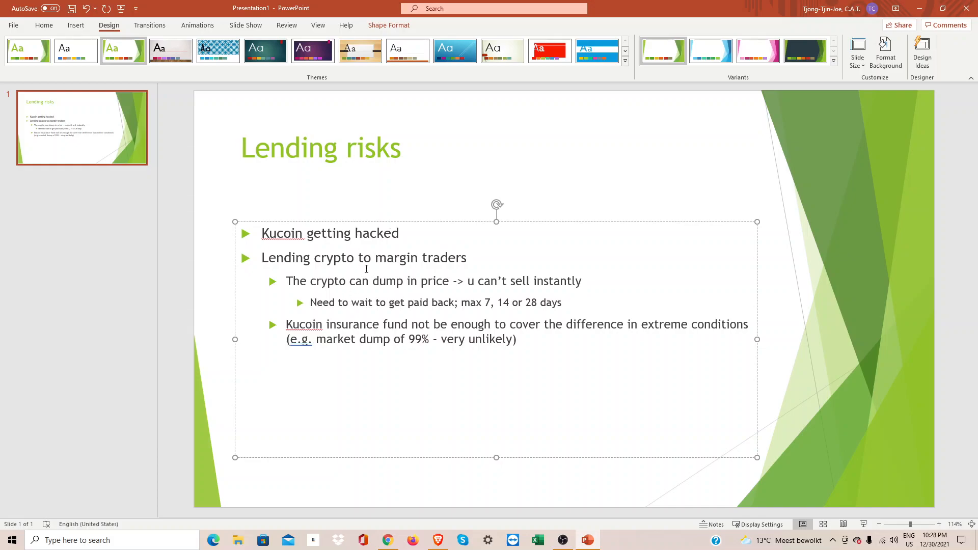
mouse_move(412, 540)
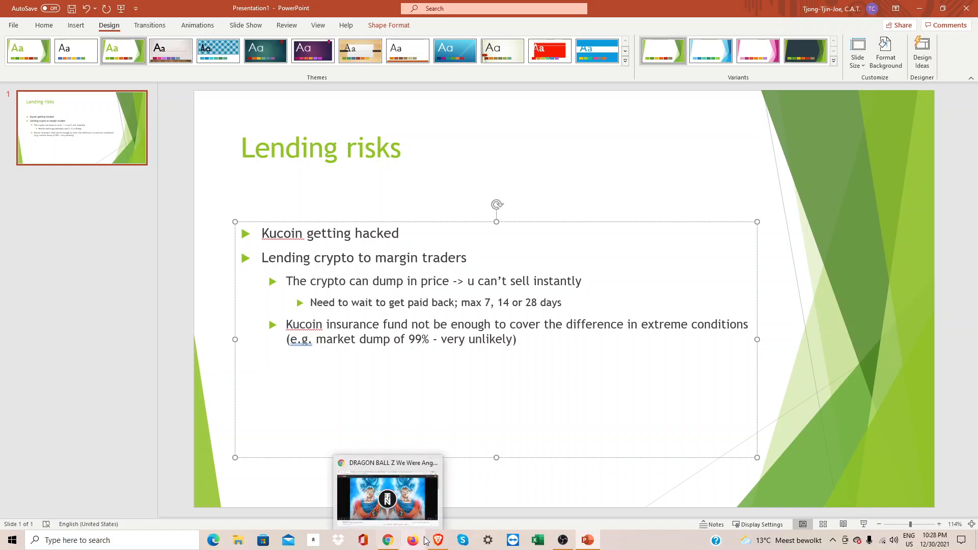
left_click(388, 540)
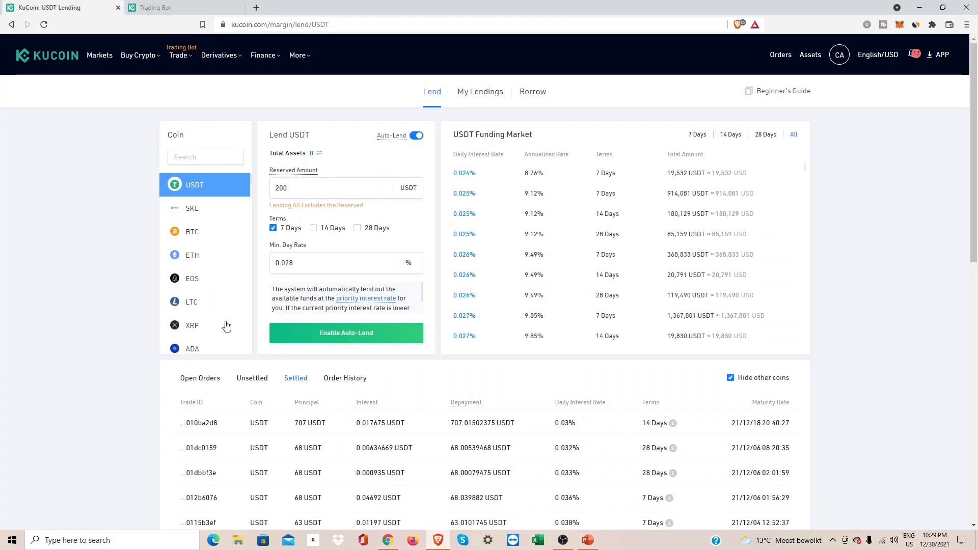
mouse_move(202, 246)
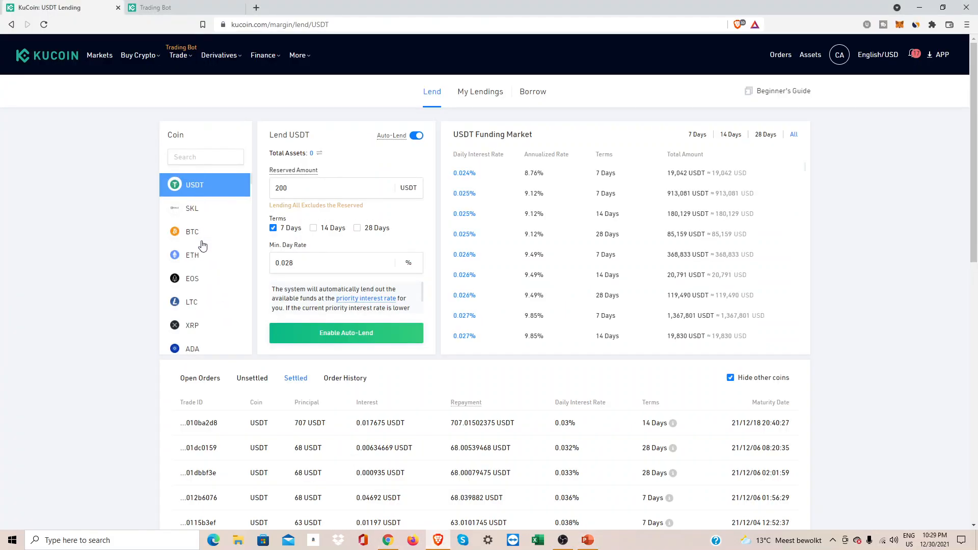
Step: Browse the BTC and LTC lending markets, then return to the USDT lend page
left_click(192, 231)
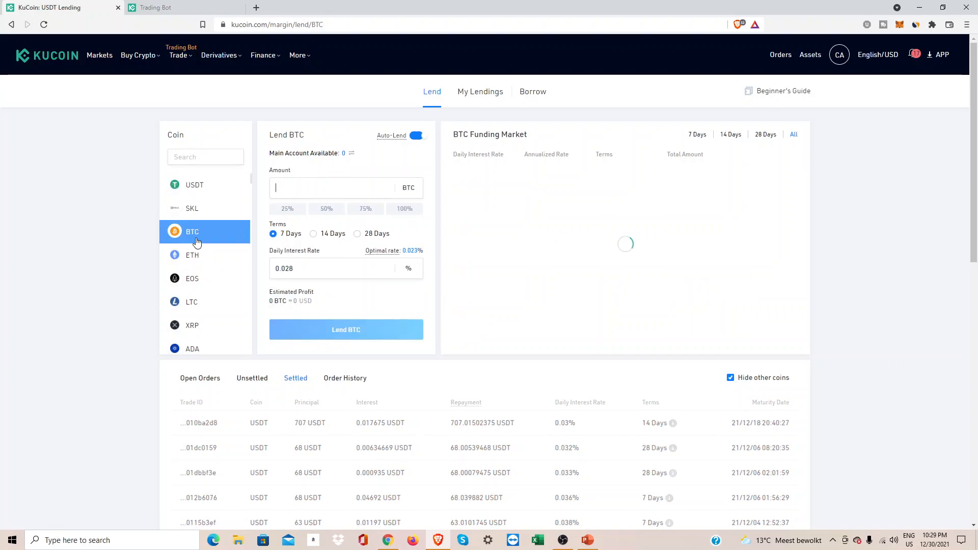
mouse_move(200, 249)
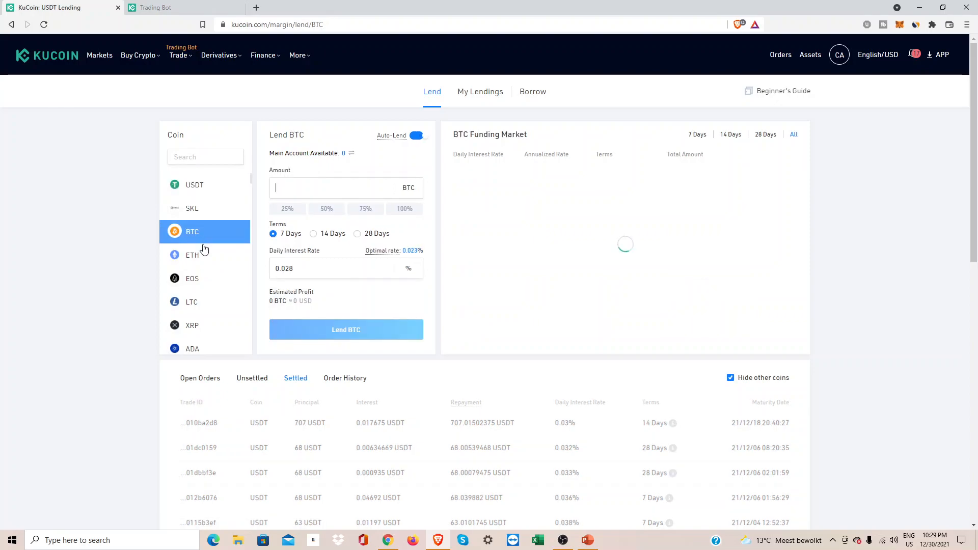
left_click(415, 136)
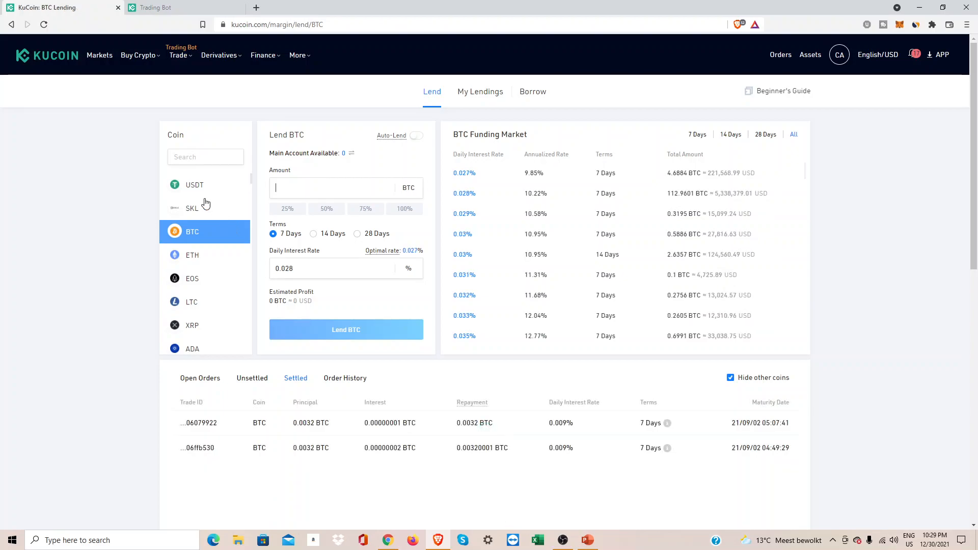
scroll("down", 3)
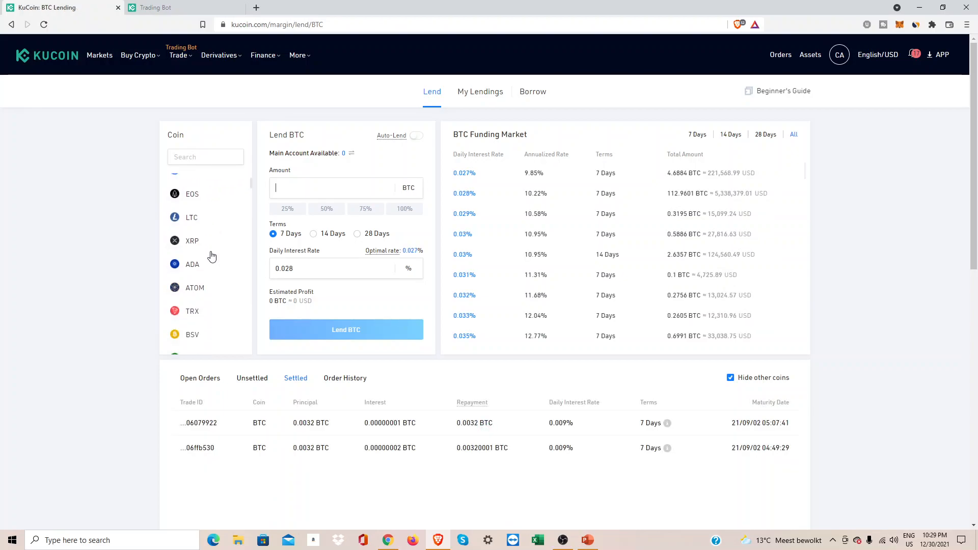
left_click(192, 217)
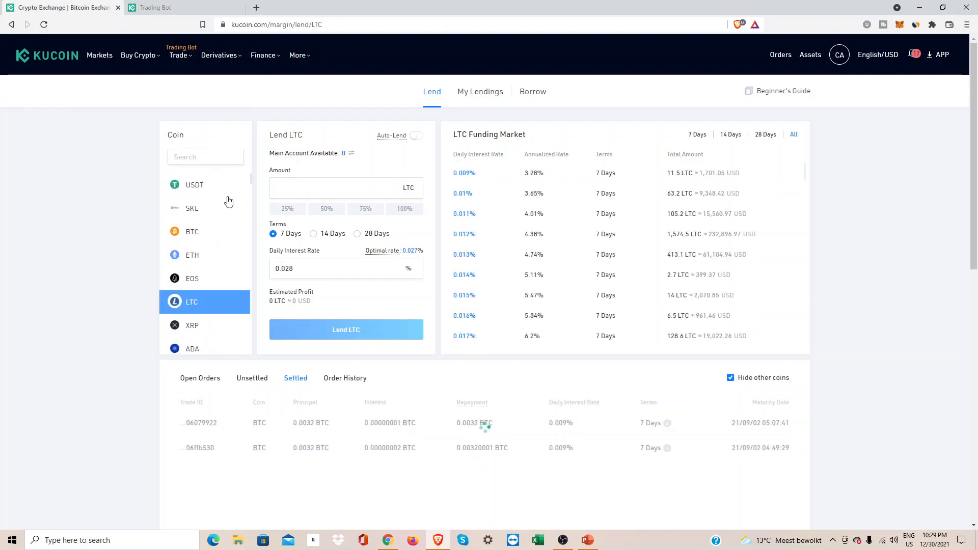
left_click(193, 185)
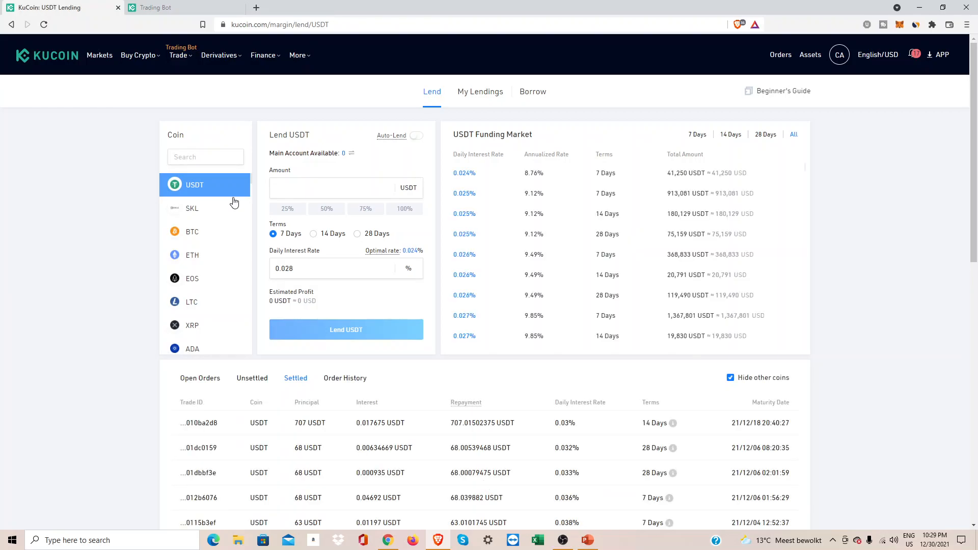
mouse_move(193, 232)
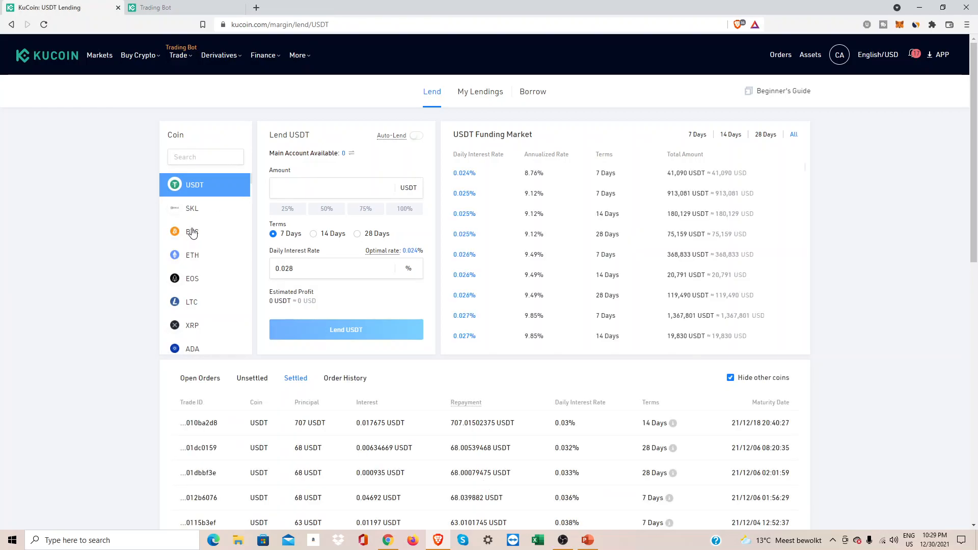
Step: Reopen the BTC lending market, then switch back to the Lending risks slide
left_click(193, 231)
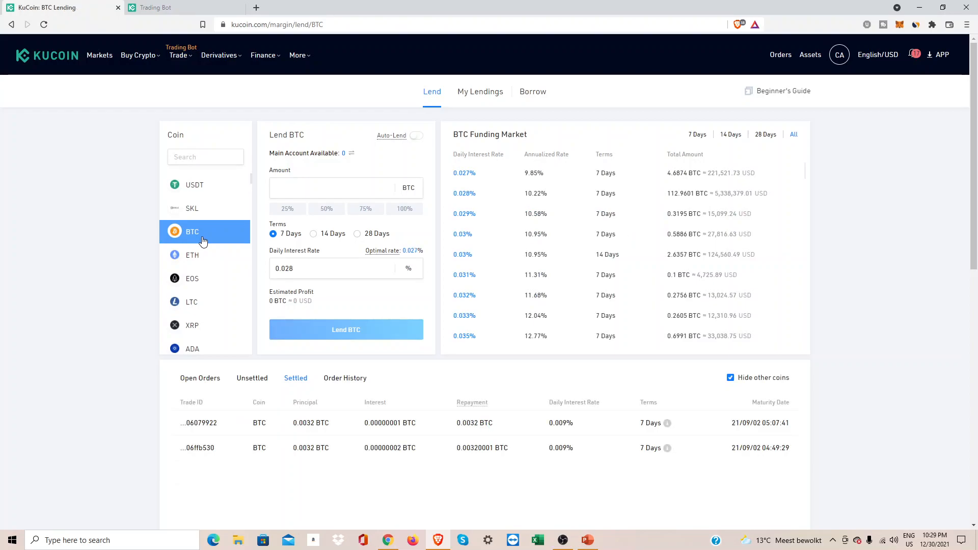
left_click(330, 188)
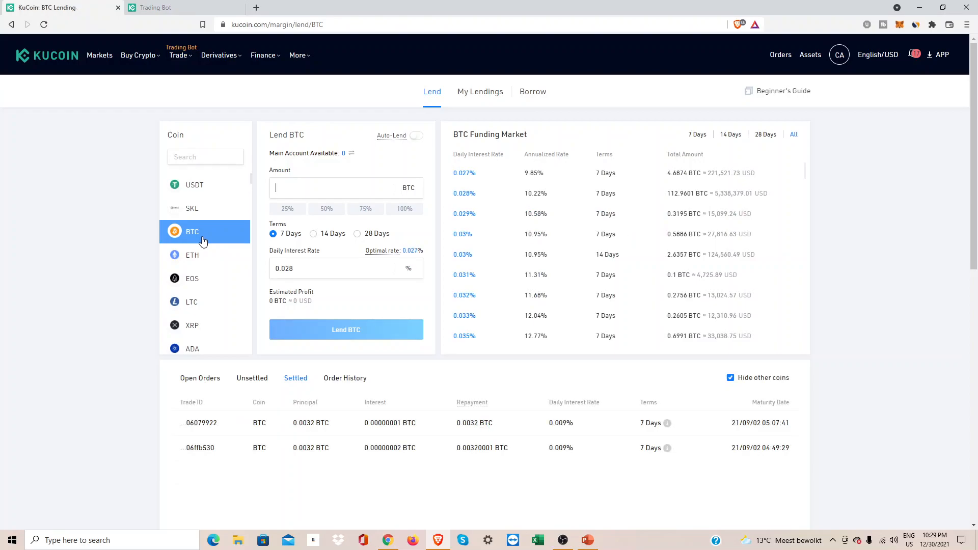
mouse_move(197, 224)
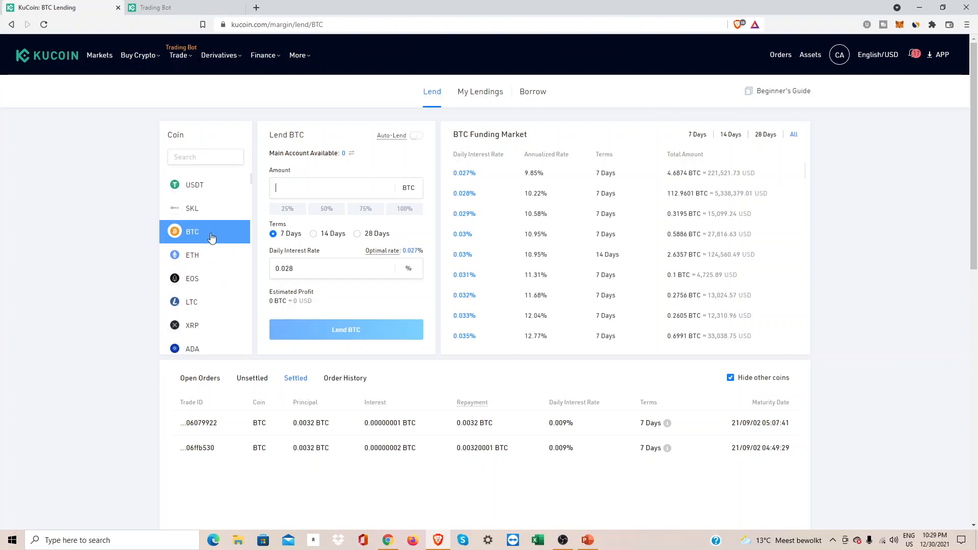
mouse_move(388, 244)
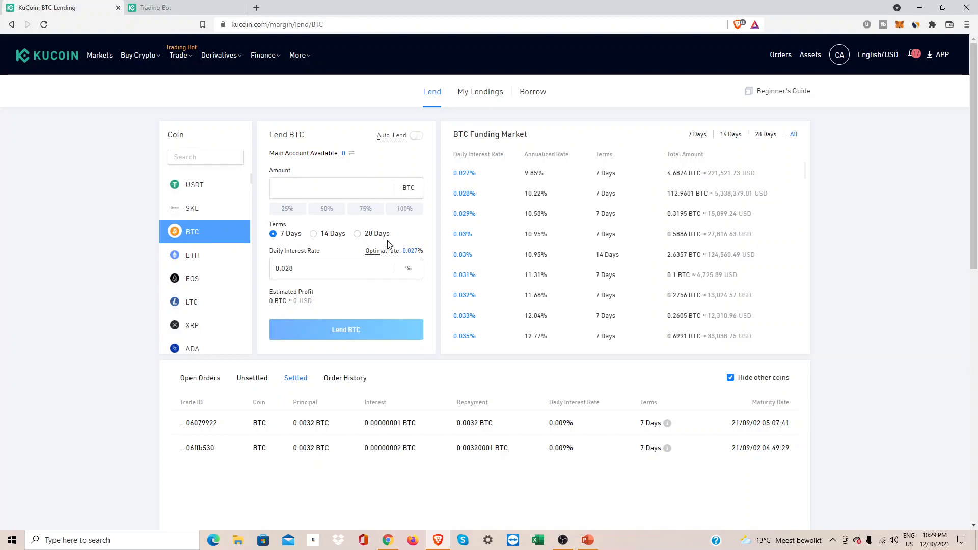
mouse_move(598, 516)
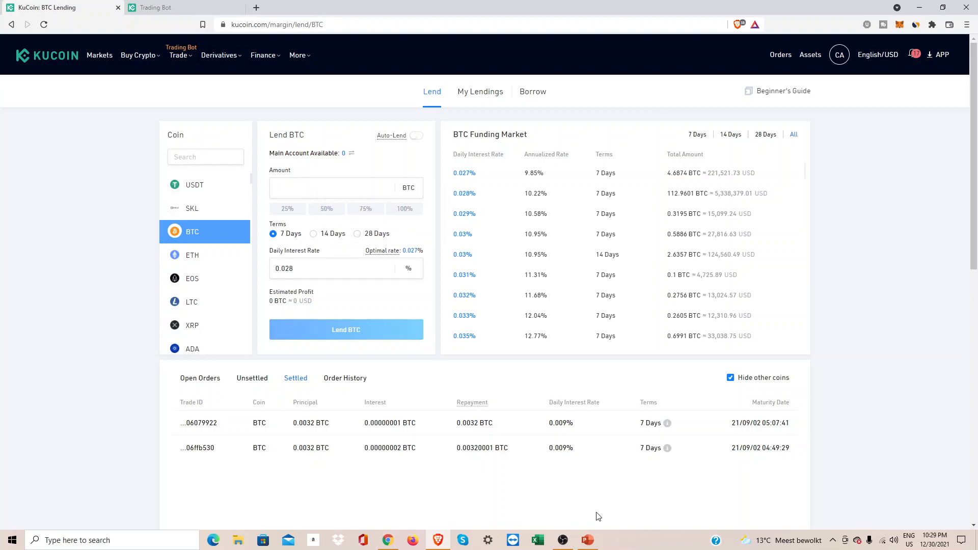
mouse_move(604, 516)
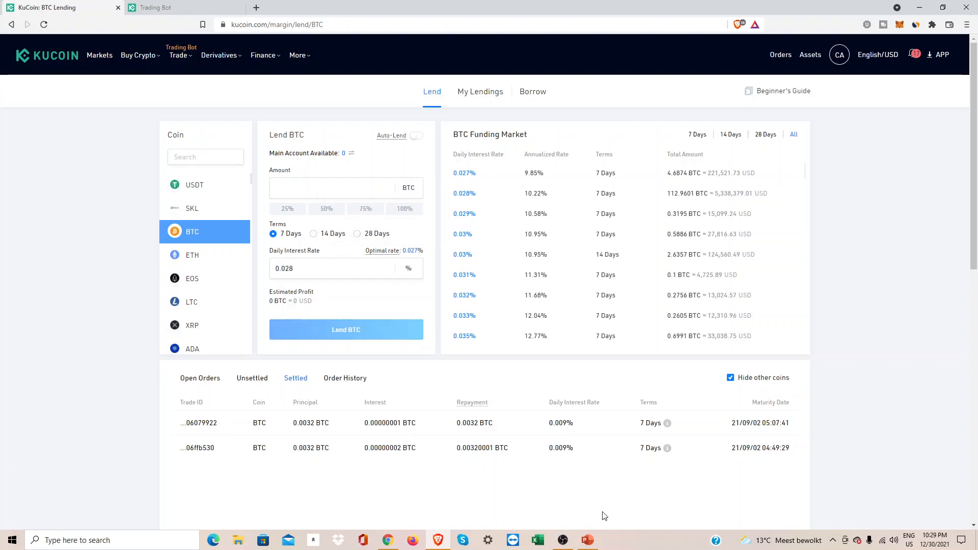
left_click(586, 540)
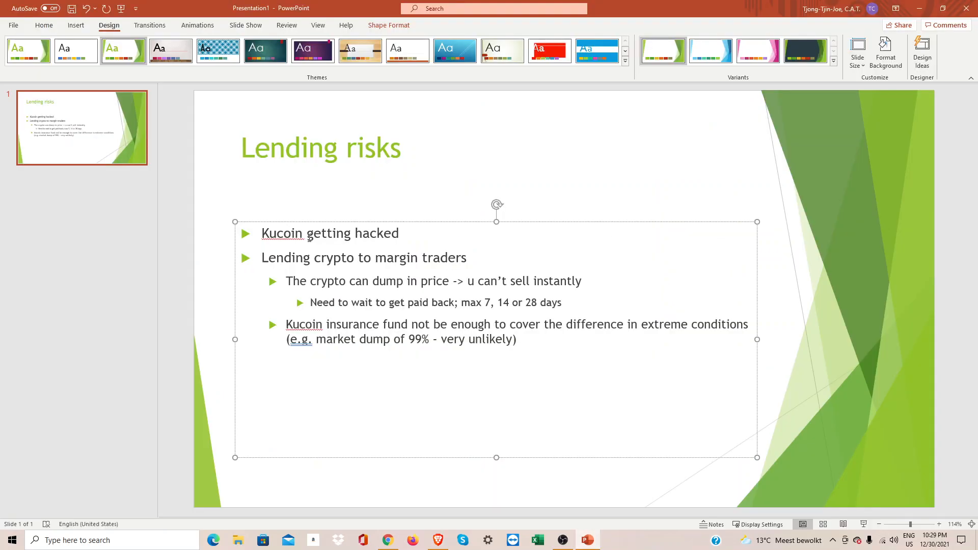
left_click(357, 258)
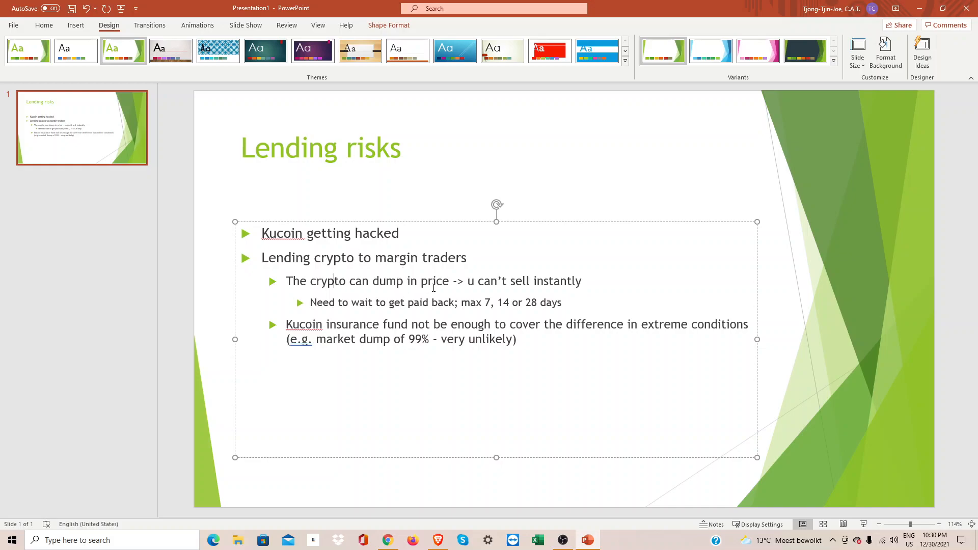
left_click(477, 281)
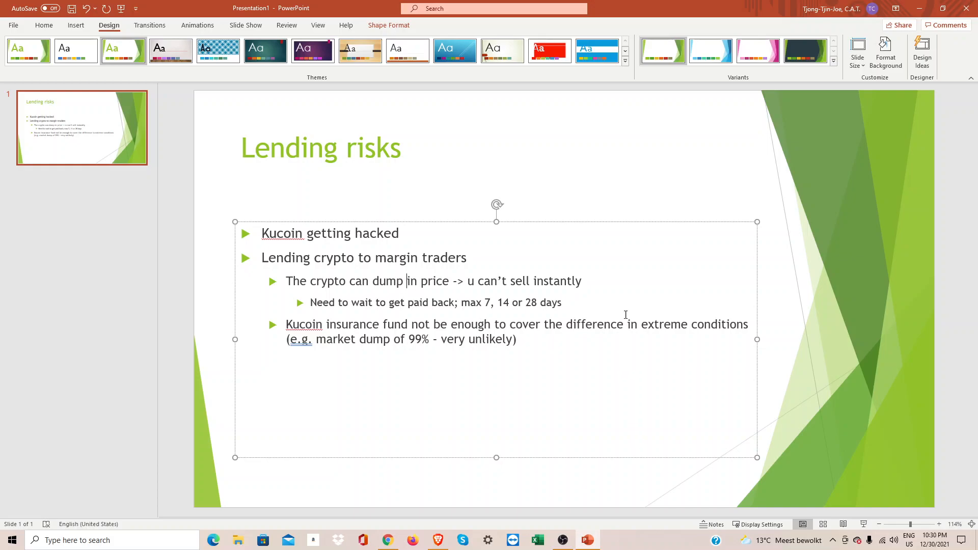
mouse_move(468, 322)
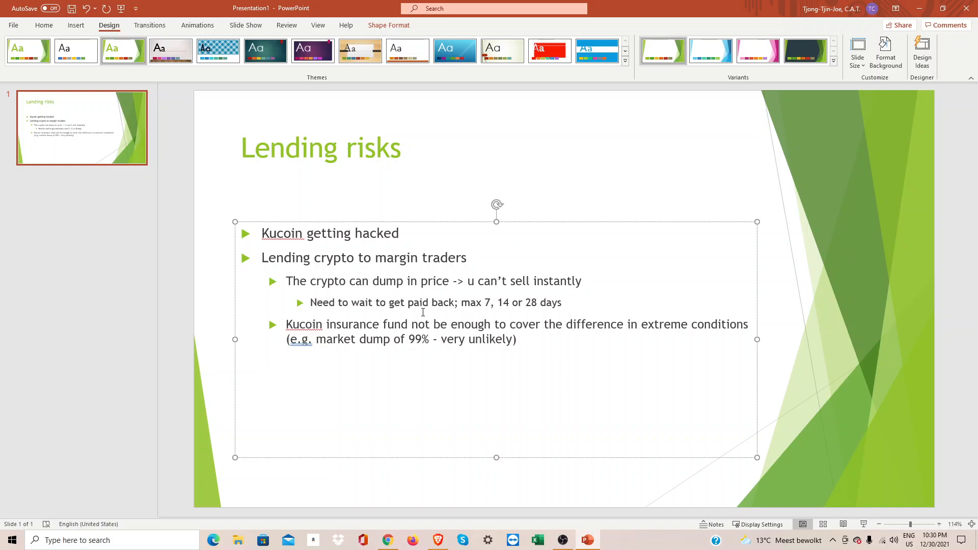
double_click(303, 324)
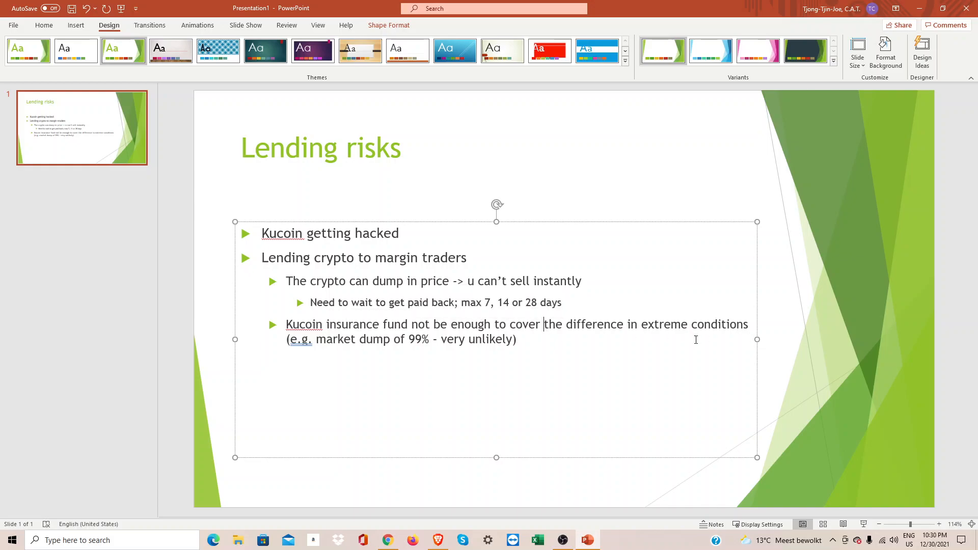
double_click(399, 338)
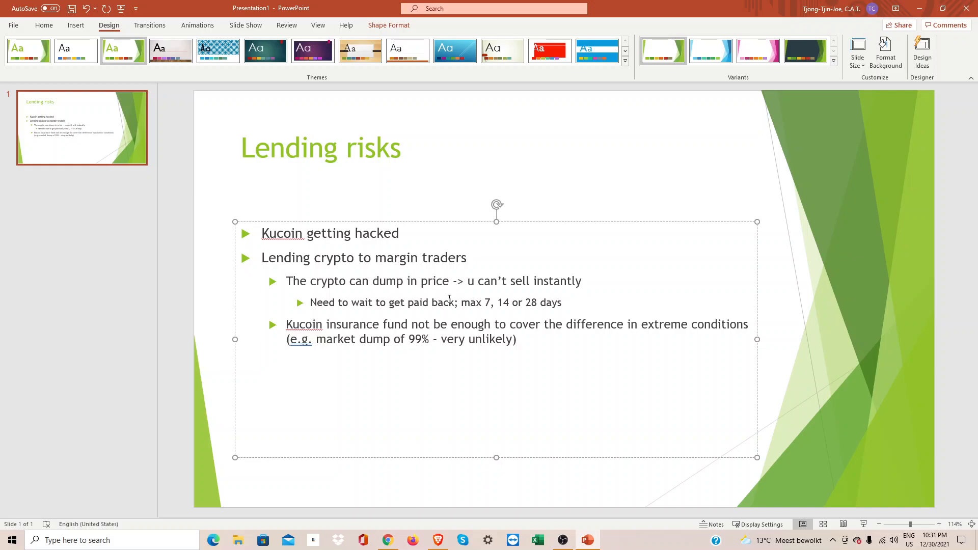
mouse_move(449, 299)
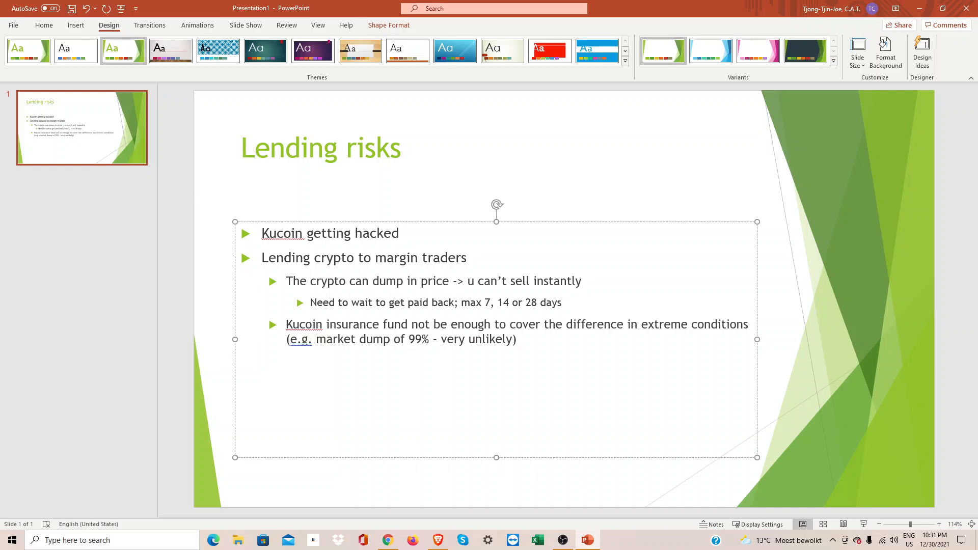